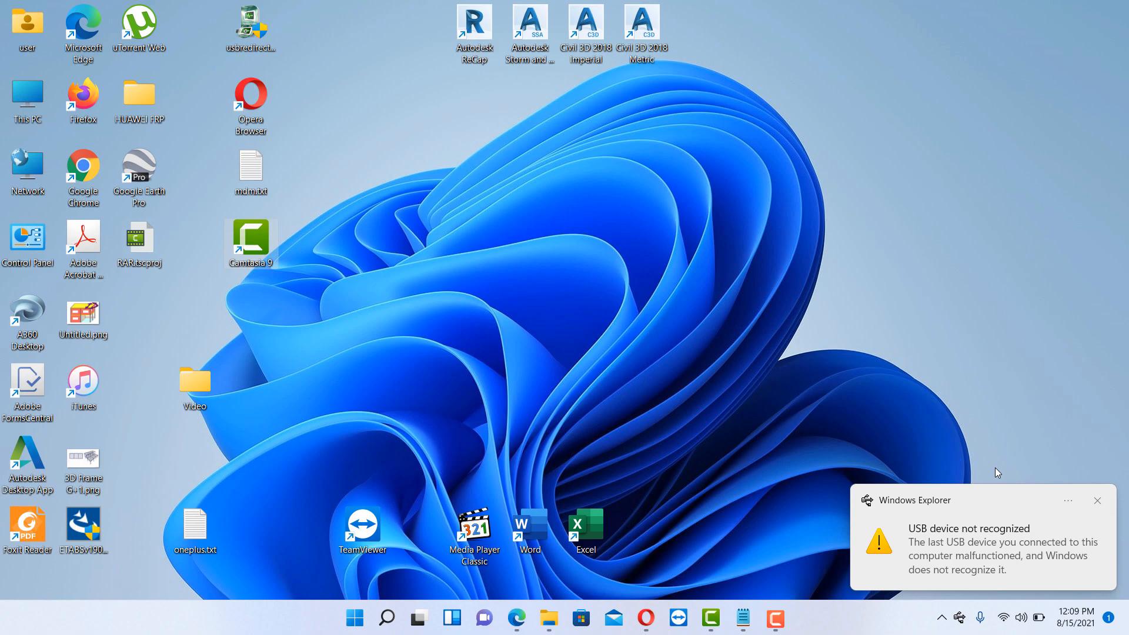
# Close the 'USB device not recognized' toast notification on the desktop
pyautogui.click(1096, 500)
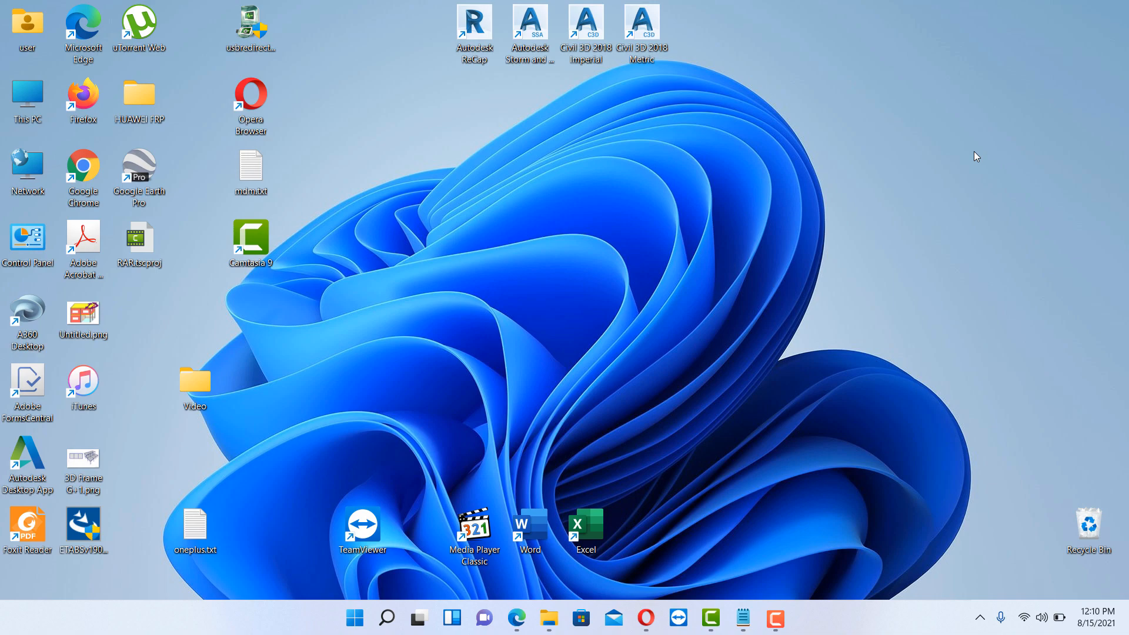
pyautogui.moveTo(464, 476)
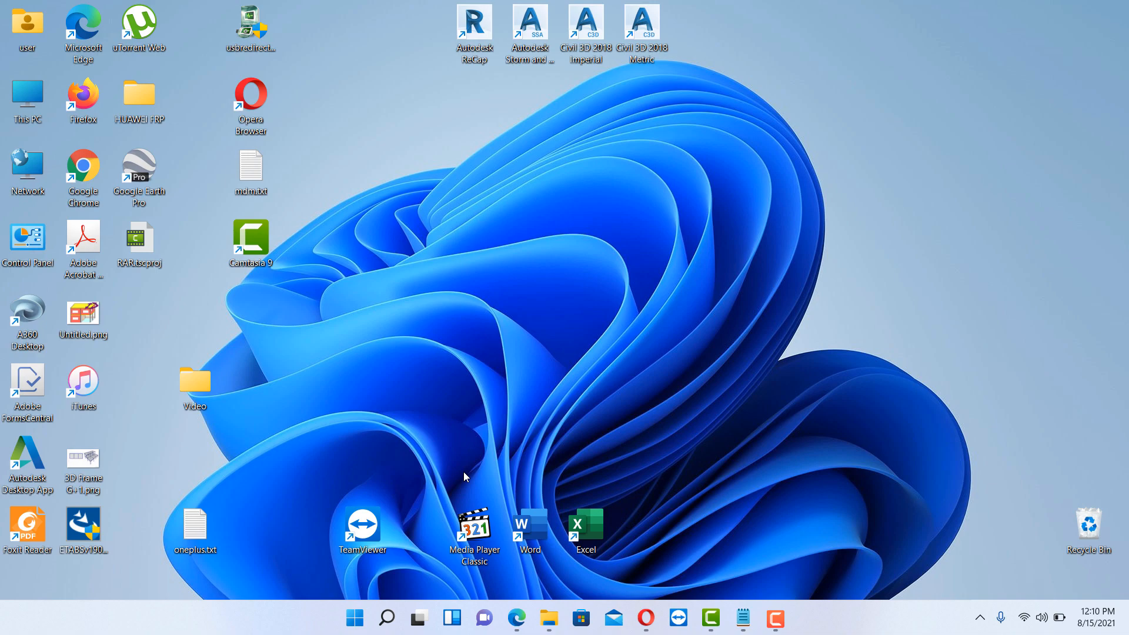
pyautogui.moveTo(389, 579)
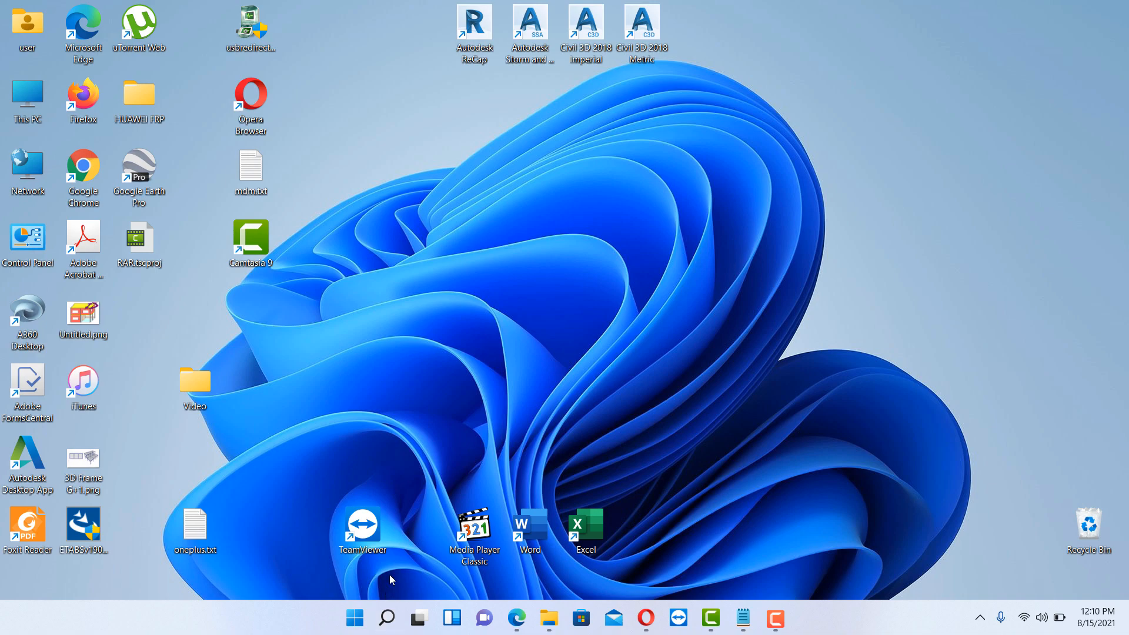
# Search Windows for 'device manager' to launch Device Manager
pyautogui.click(387, 618)
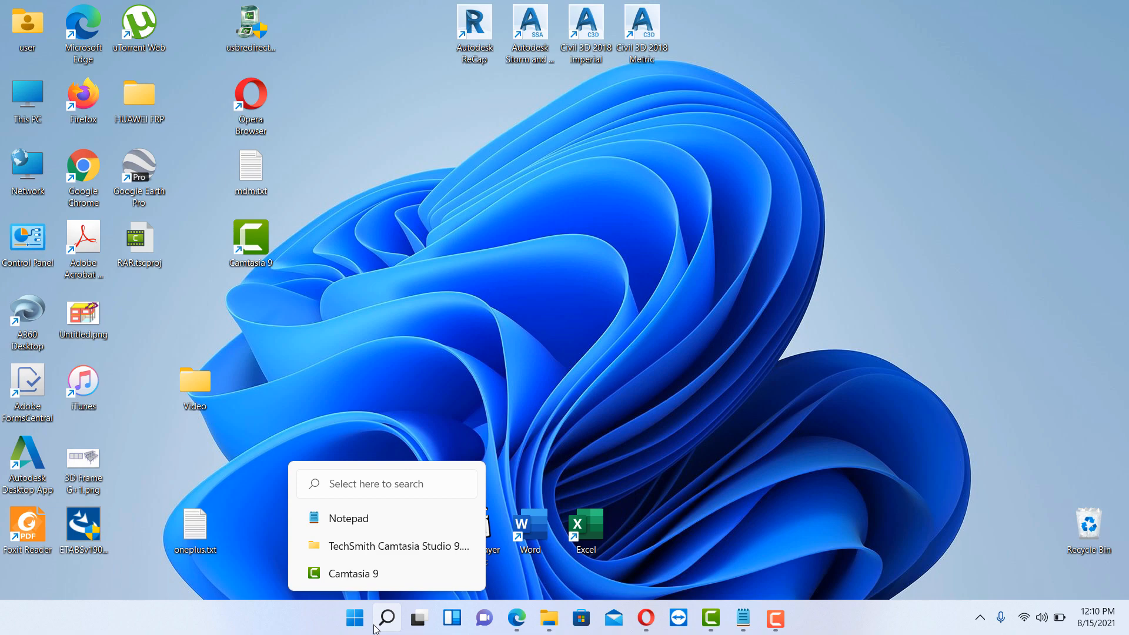
pyautogui.write('device Manager')
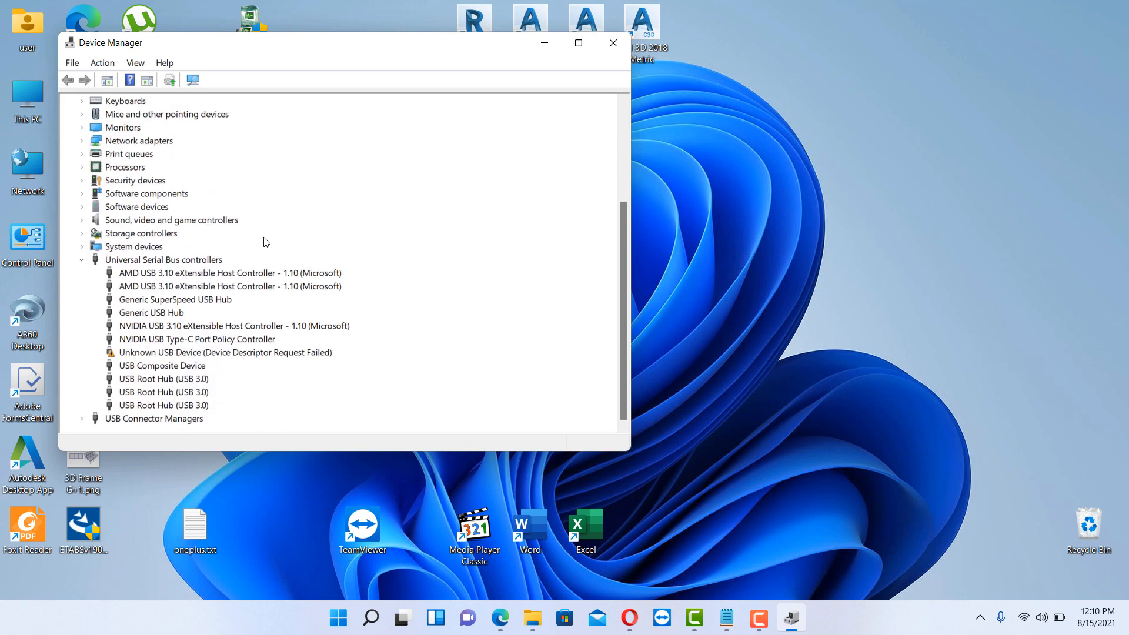
# Run an automatic driver update on Generic USB Hub; the best driver is already installed
pyautogui.click(163, 259)
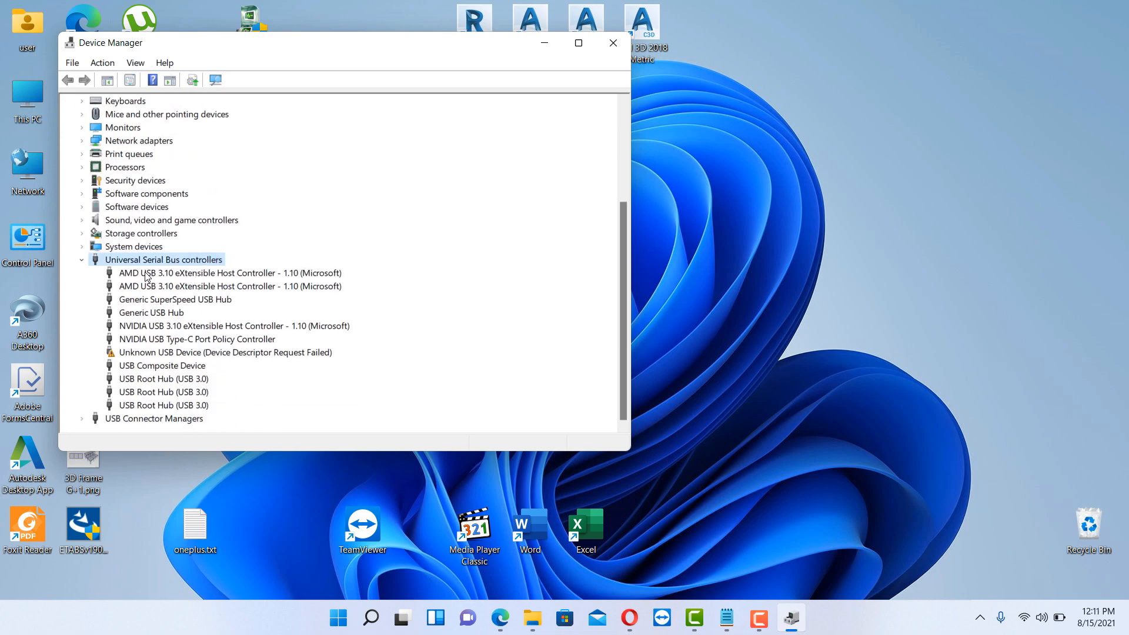
pyautogui.moveTo(148, 375)
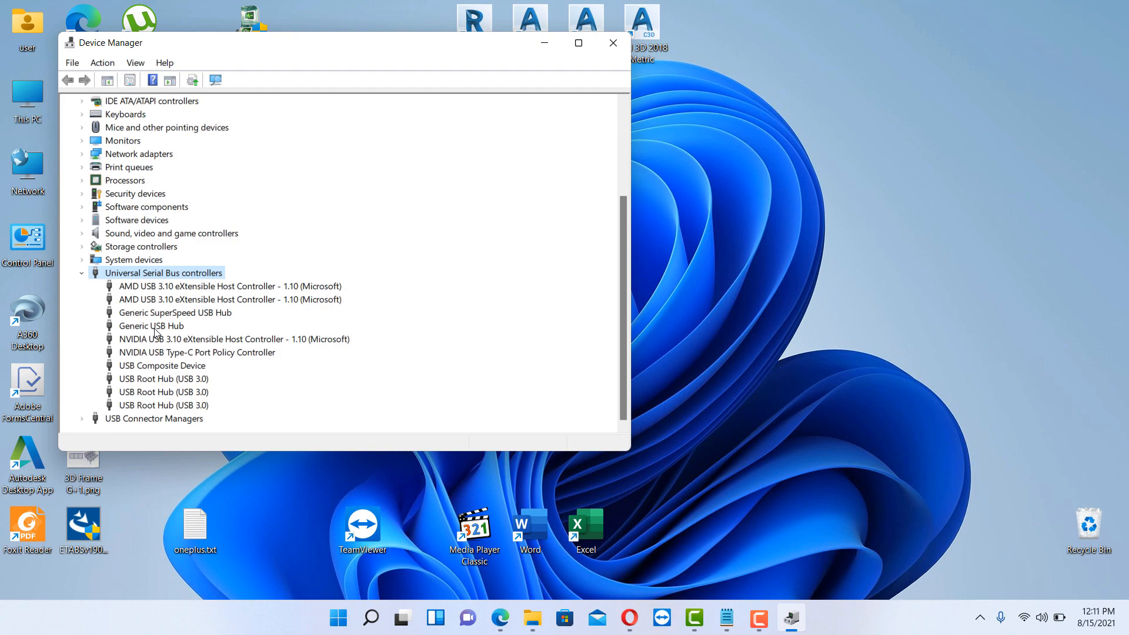
pyautogui.click(150, 325)
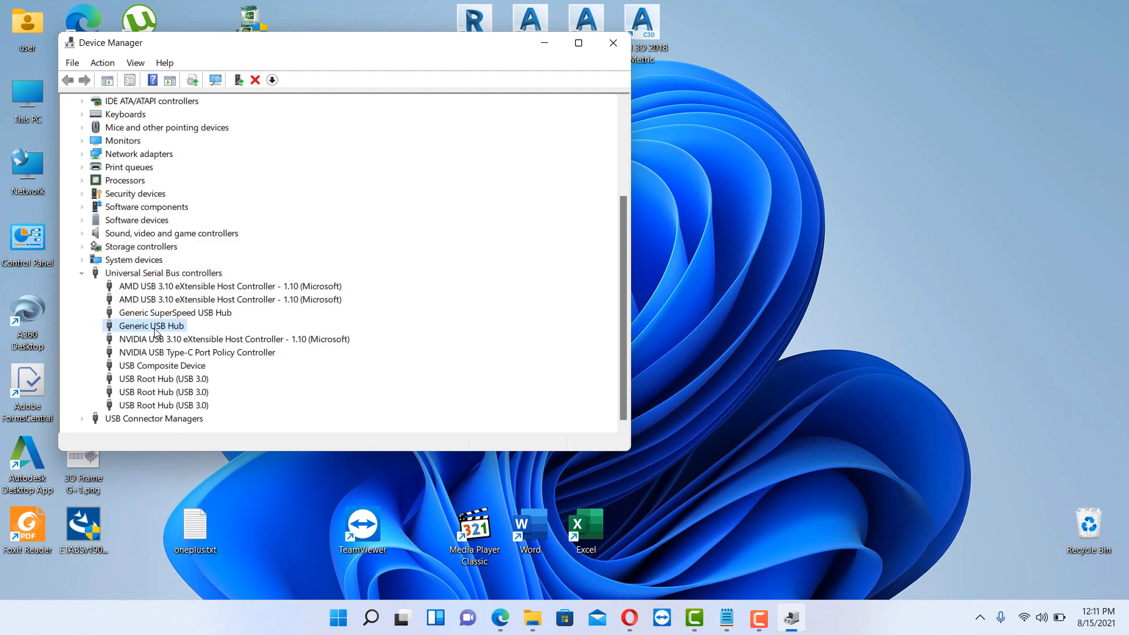
pyautogui.rightClick(151, 325)
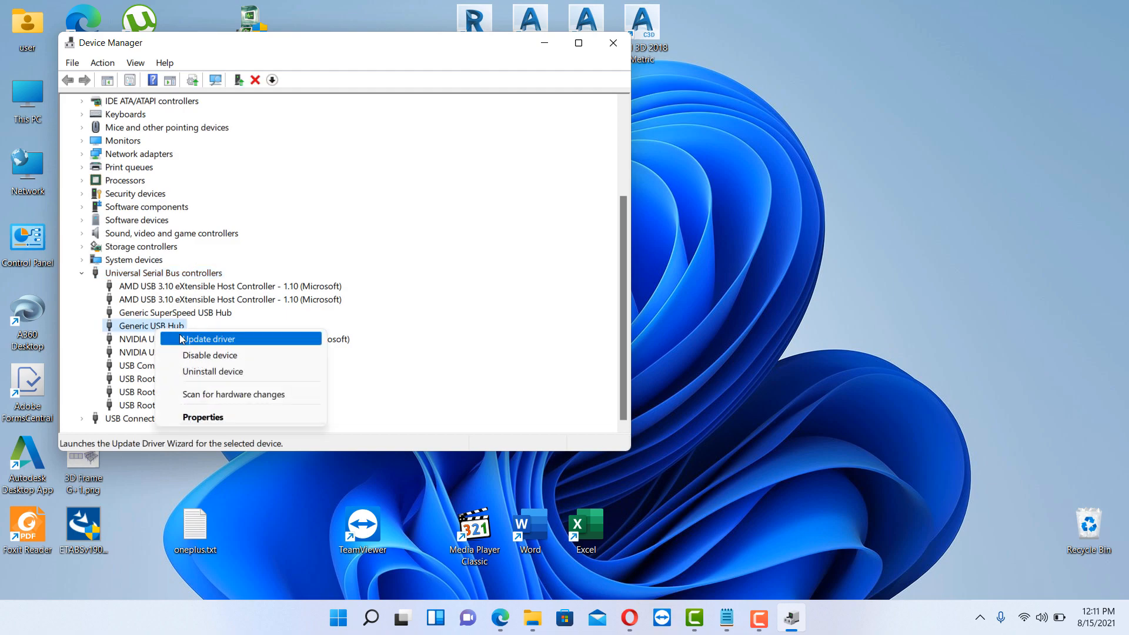
pyautogui.click(209, 339)
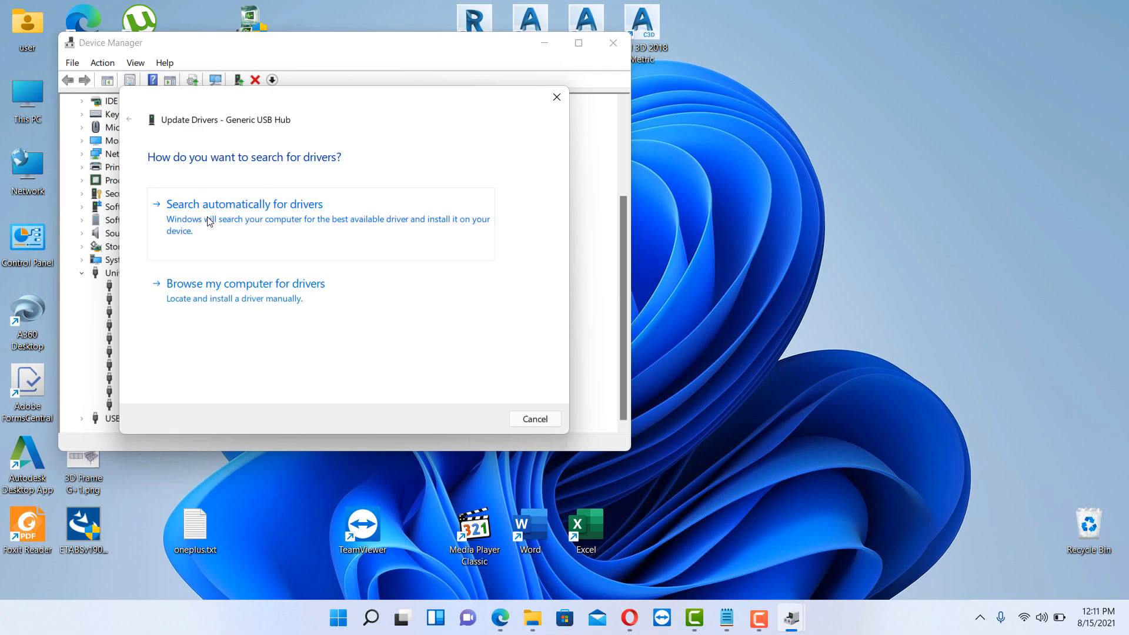
pyautogui.click(244, 204)
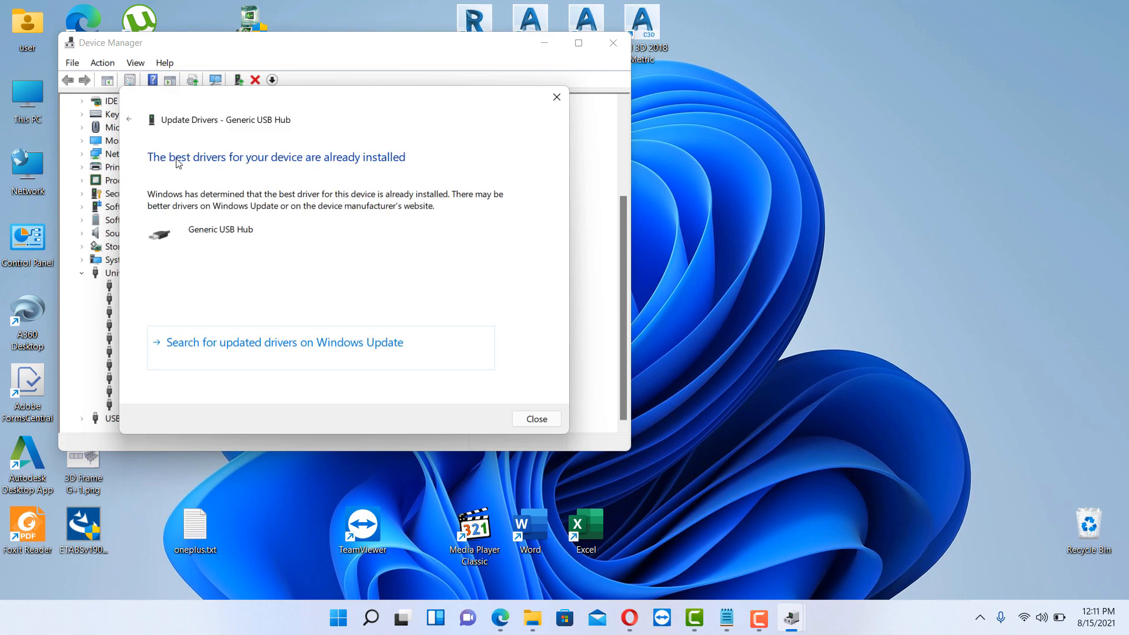
pyautogui.moveTo(536, 419)
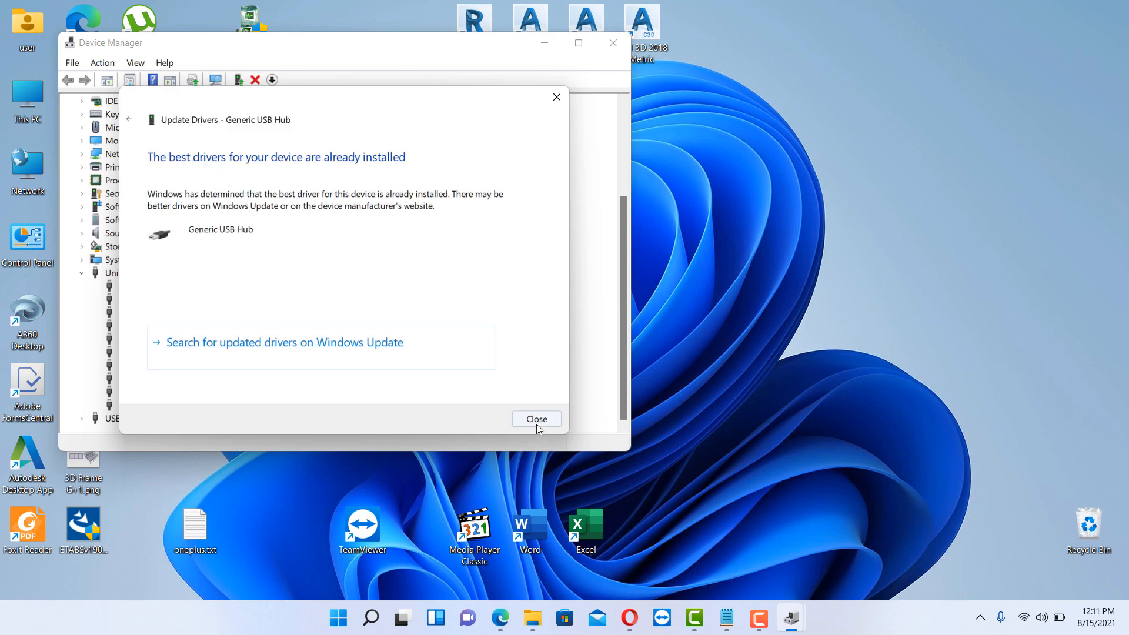
pyautogui.click(537, 420)
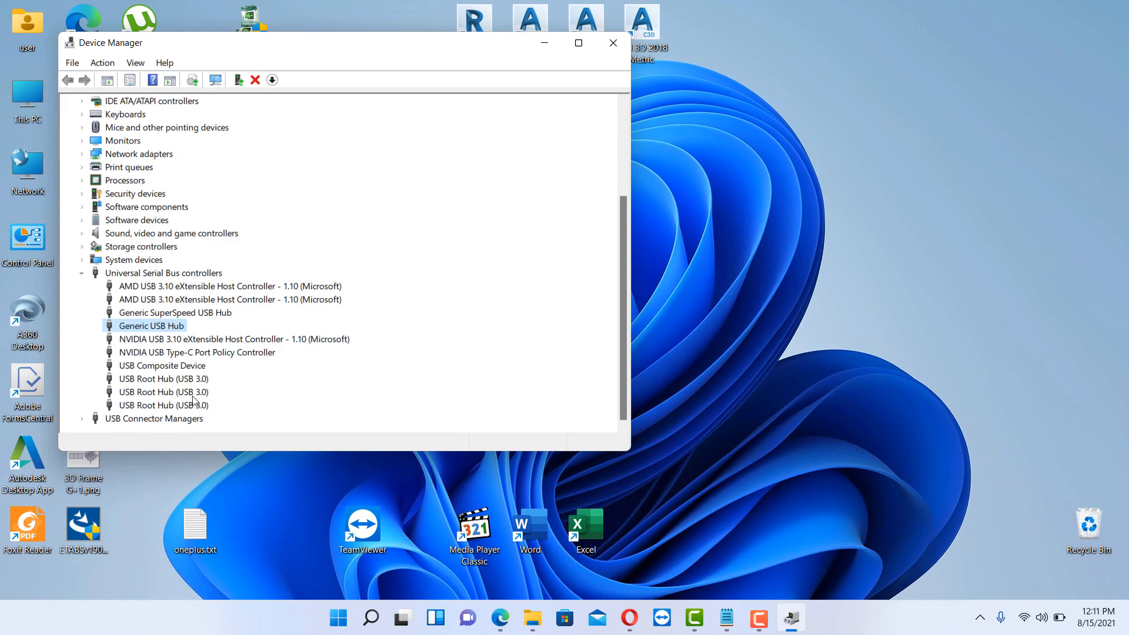
pyautogui.click(163, 379)
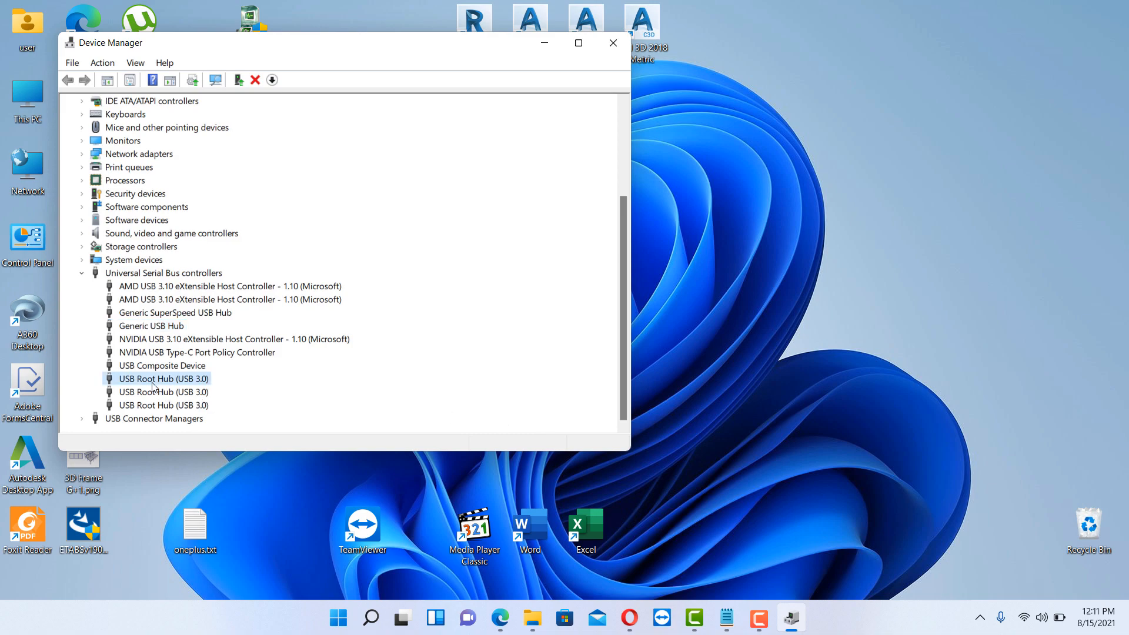
# Run an automatic driver update on the first USB Root Hub (USB 3.0); already up to date
pyautogui.rightClick(163, 379)
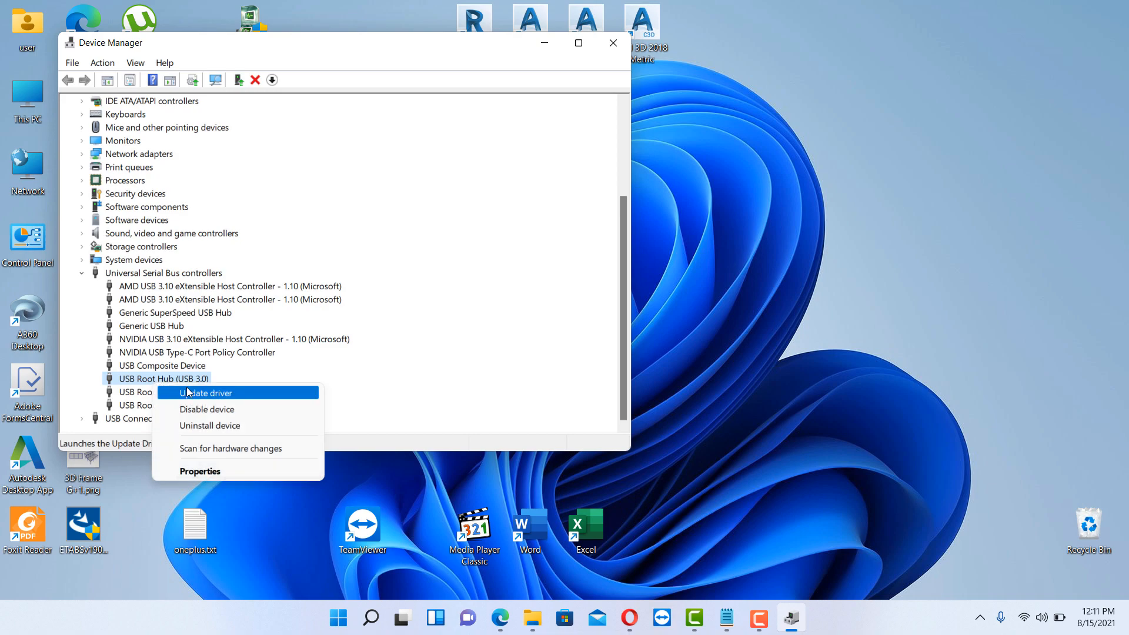
pyautogui.click(206, 393)
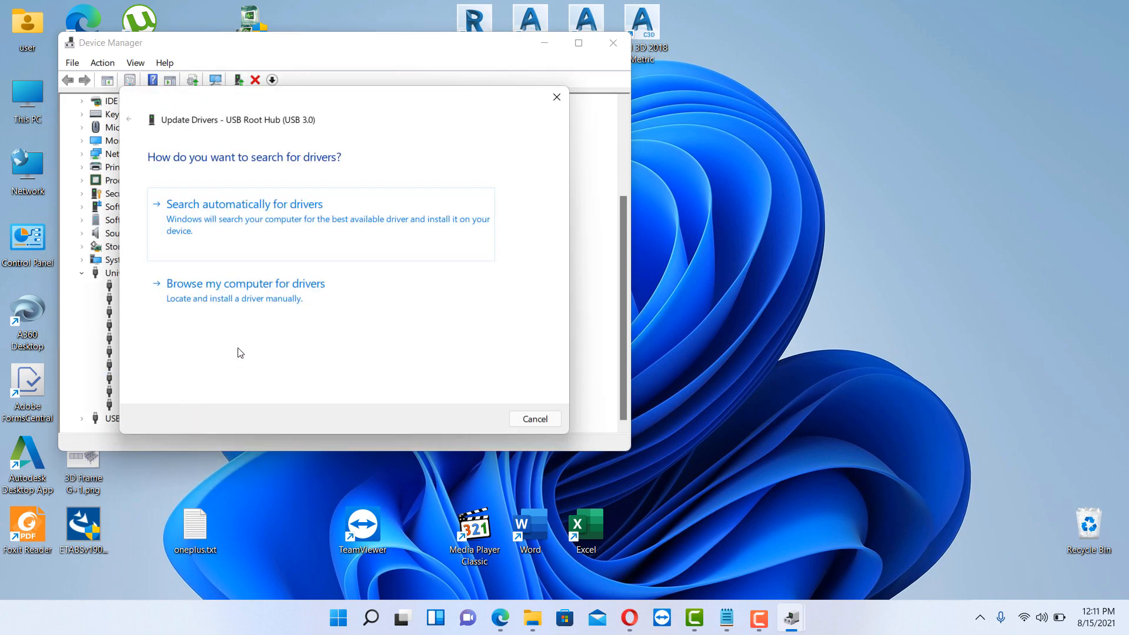
pyautogui.click(244, 204)
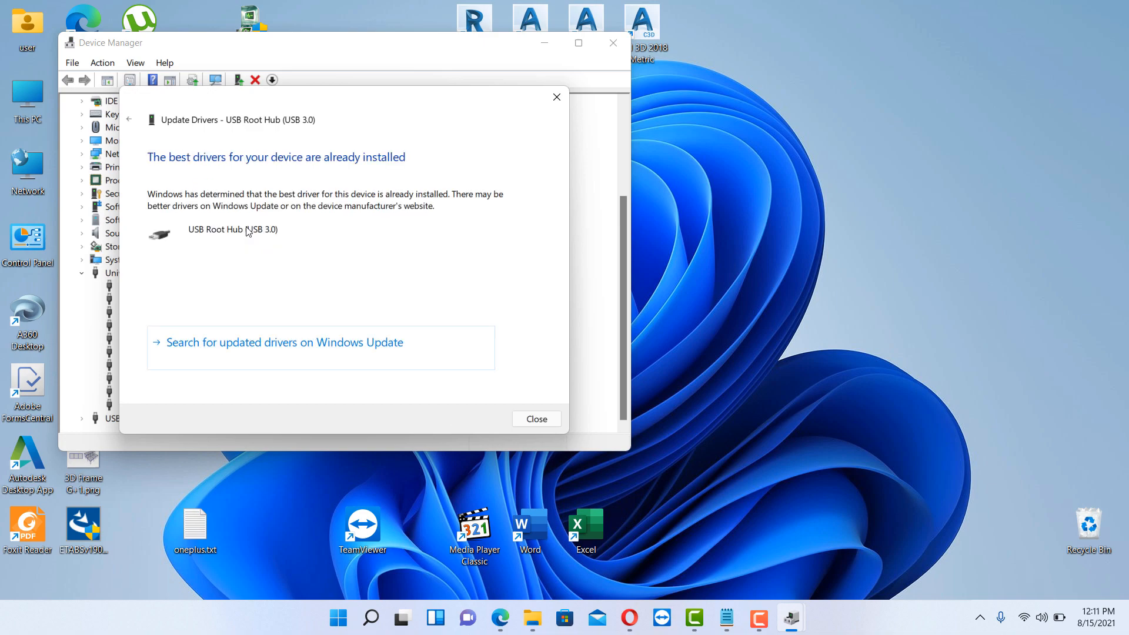
pyautogui.moveTo(315, 158)
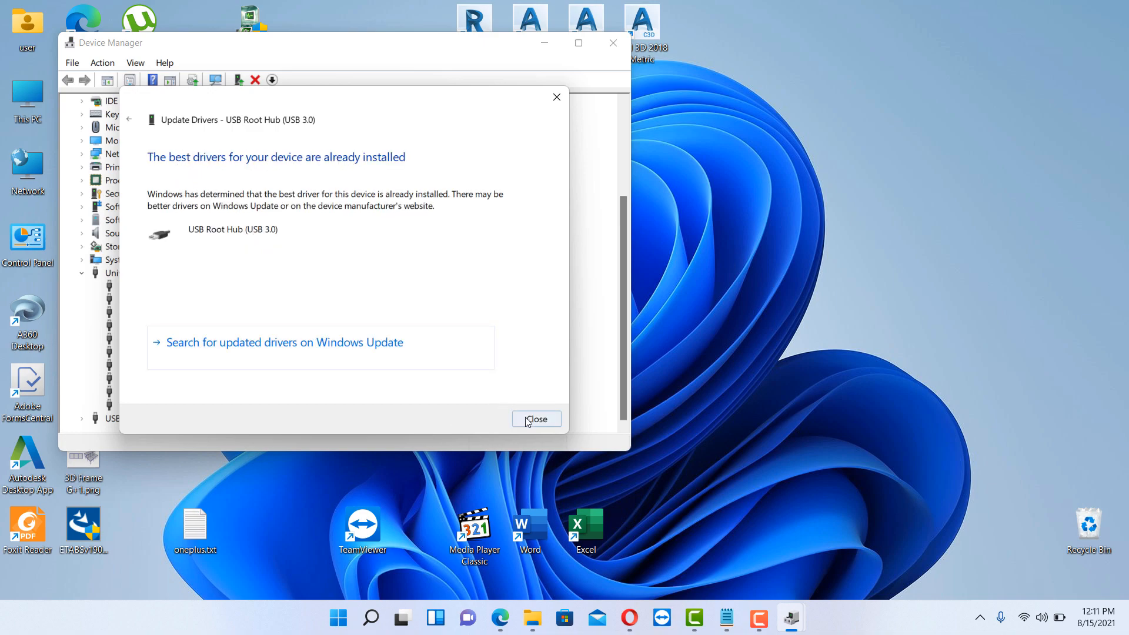
pyautogui.click(536, 420)
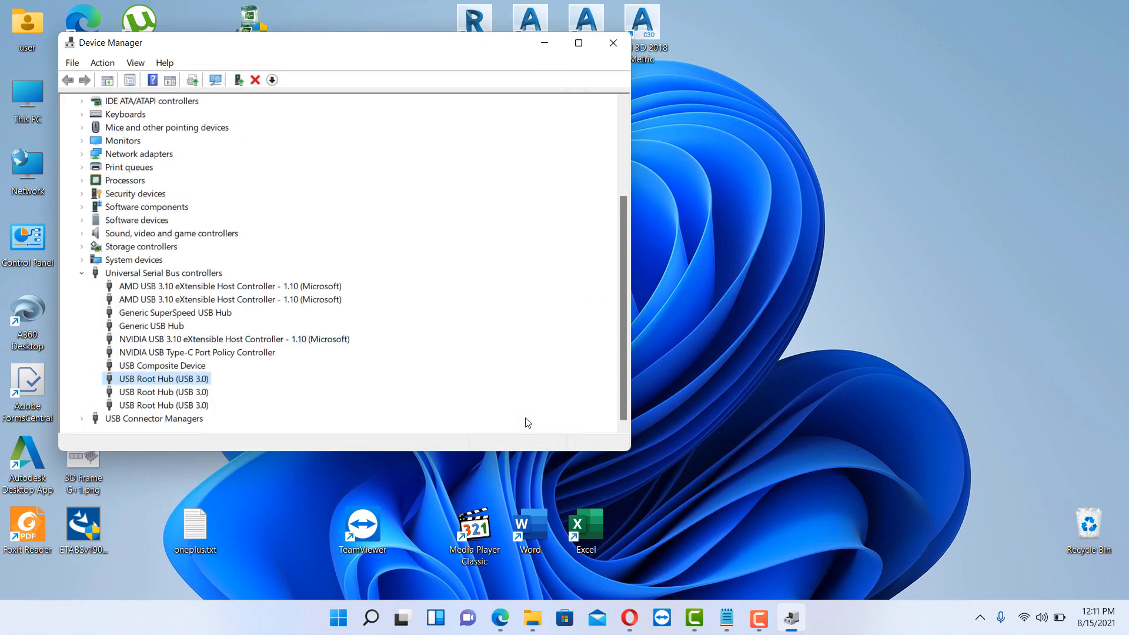
pyautogui.moveTo(162, 391)
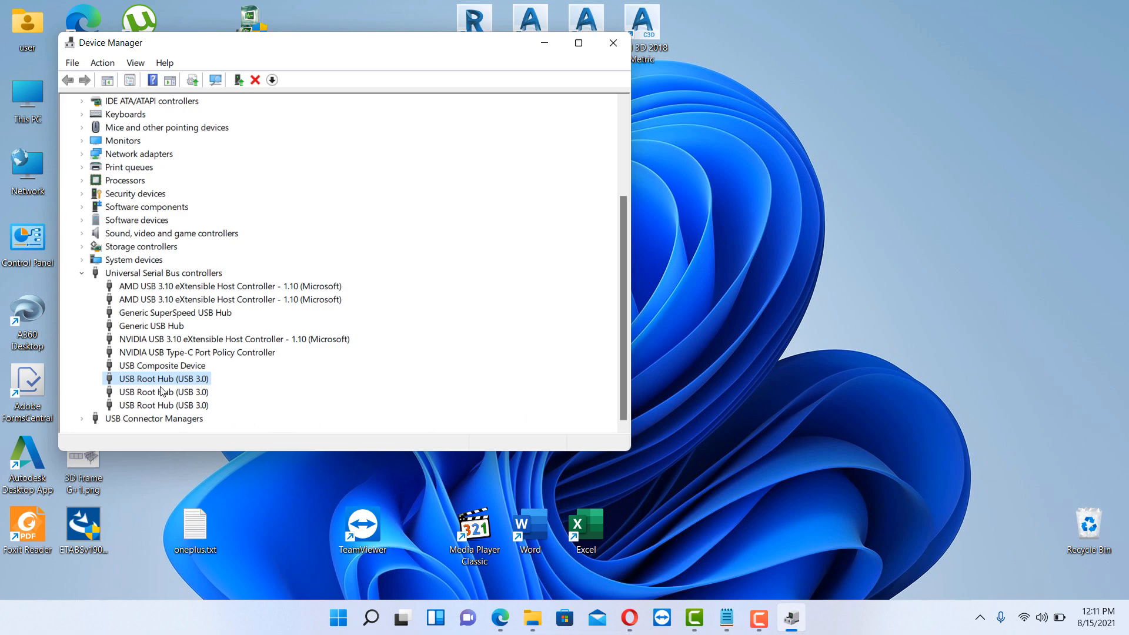
# Uninstall the first USB Root Hub (USB 3.0) and confirm the removal
pyautogui.rightClick(163, 378)
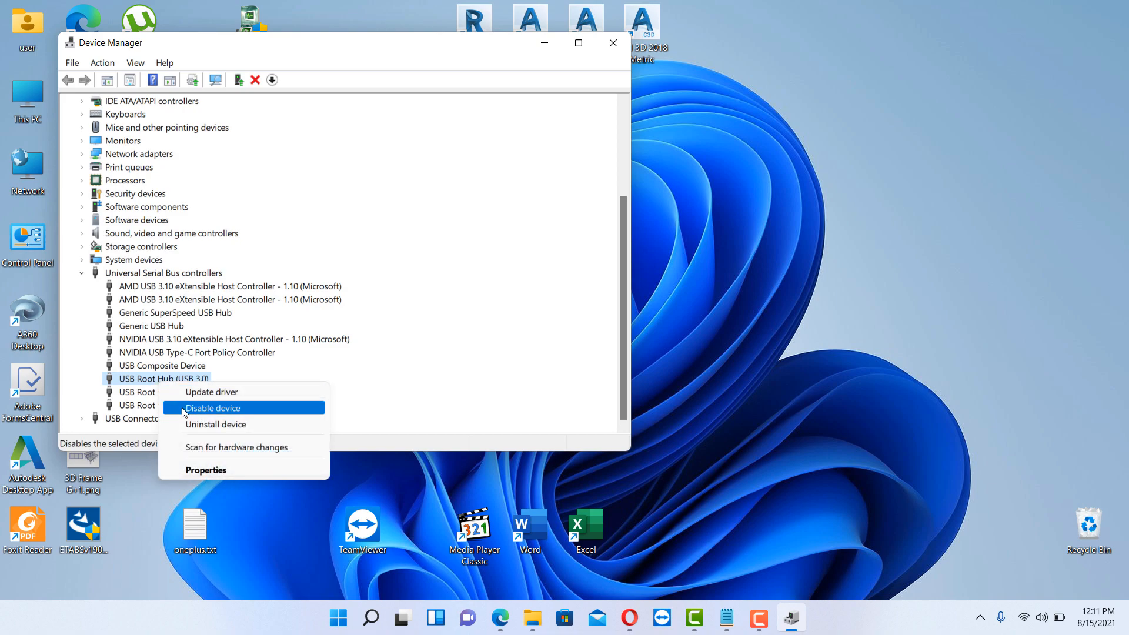
pyautogui.click(215, 424)
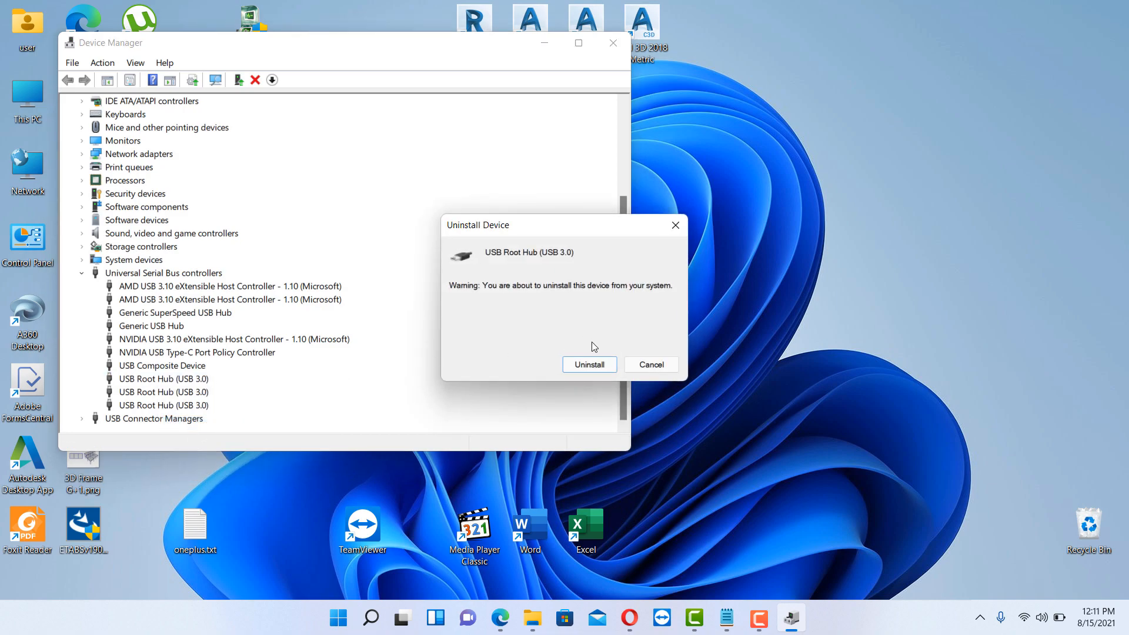
pyautogui.click(650, 365)
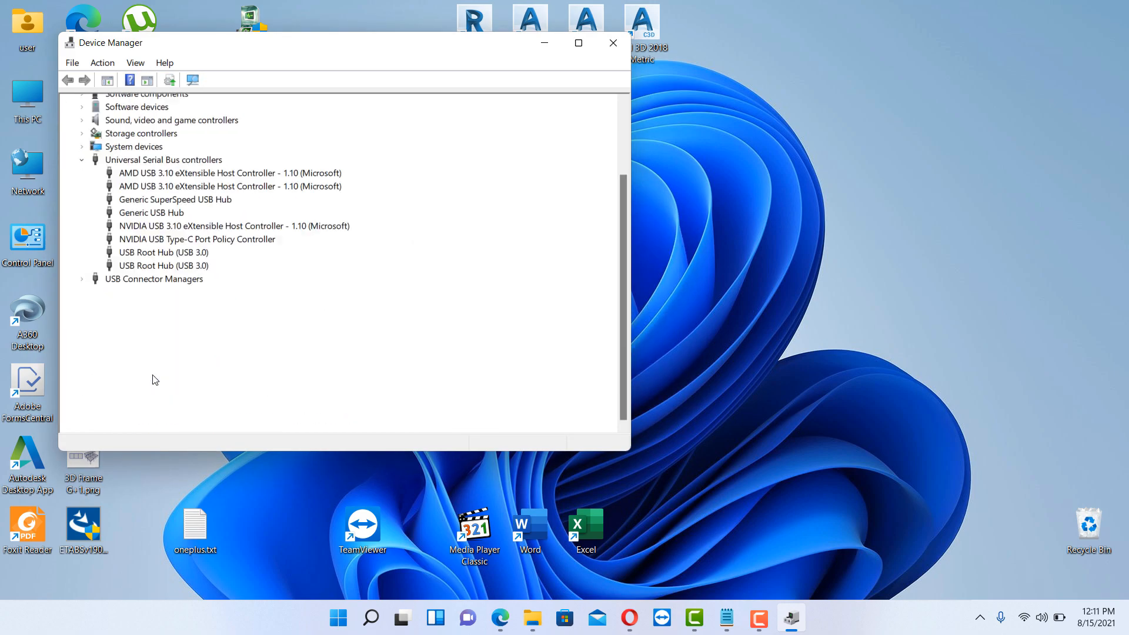
pyautogui.scroll(3)
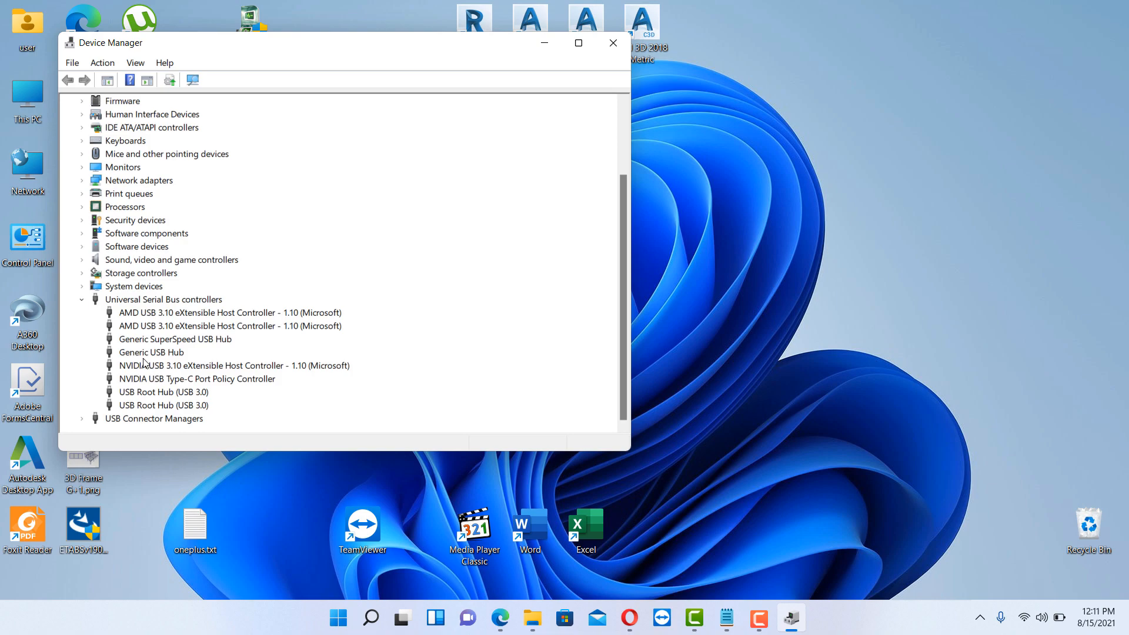
# Uninstall the Generic USB Hub and confirm the removal
pyautogui.rightClick(151, 352)
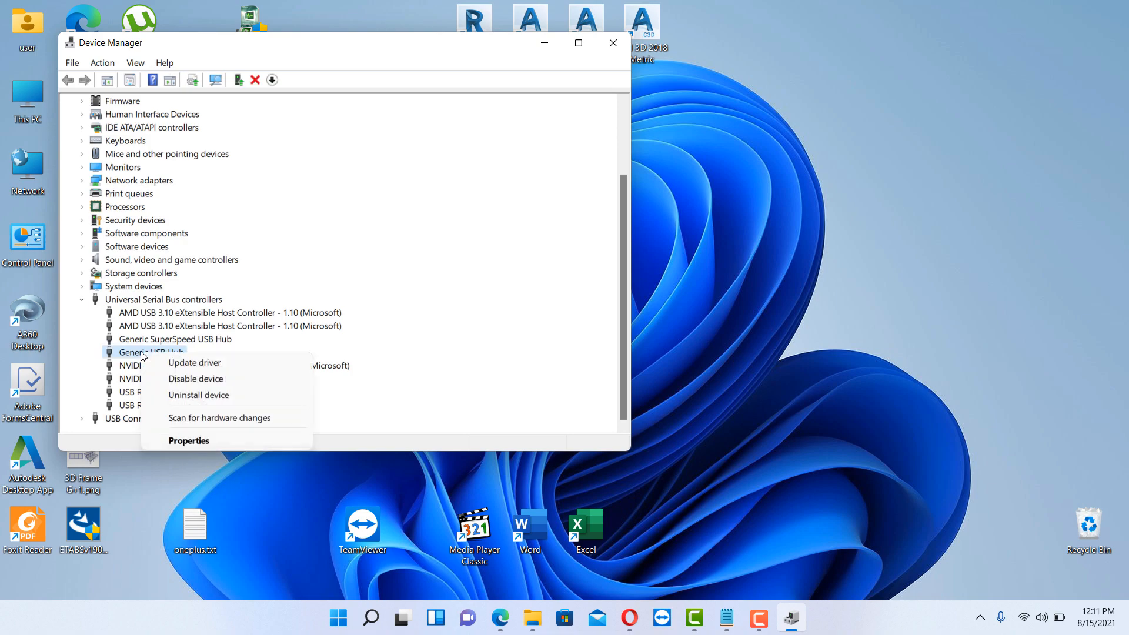
pyautogui.click(198, 394)
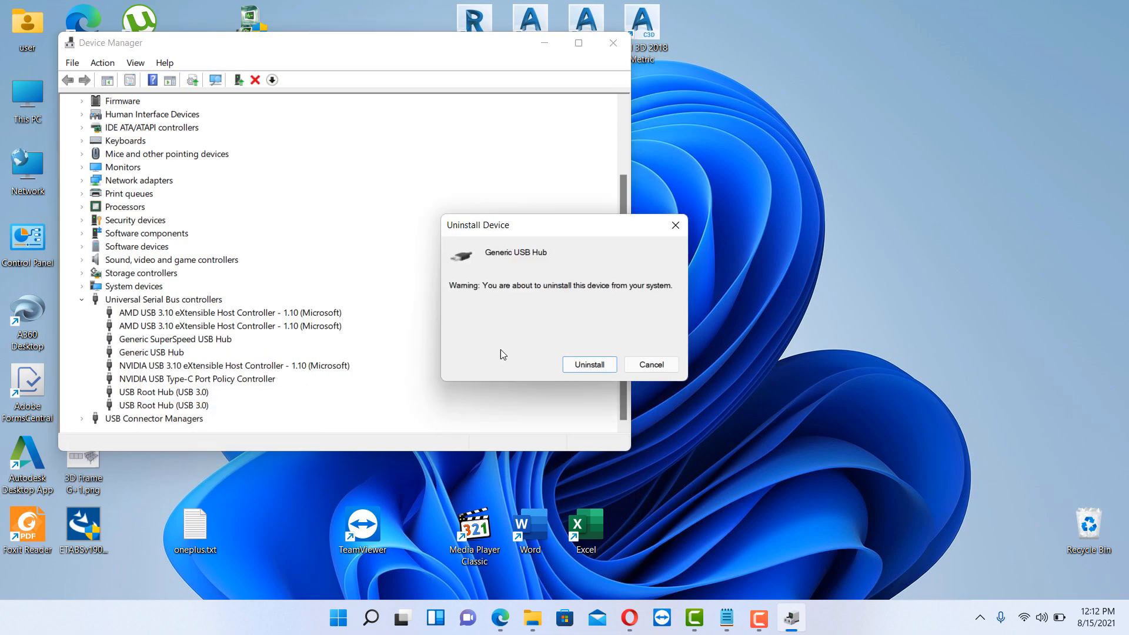
pyautogui.click(650, 364)
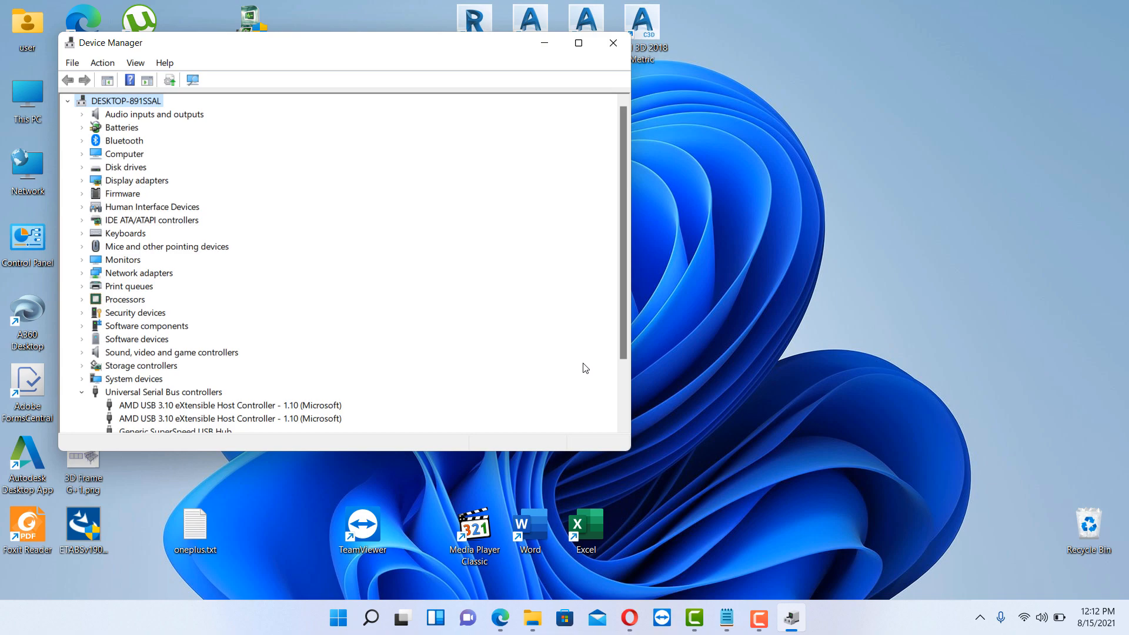
# Scan for hardware changes, check the restored USB hubs, and close Device Manager
pyautogui.rightClick(128, 100)
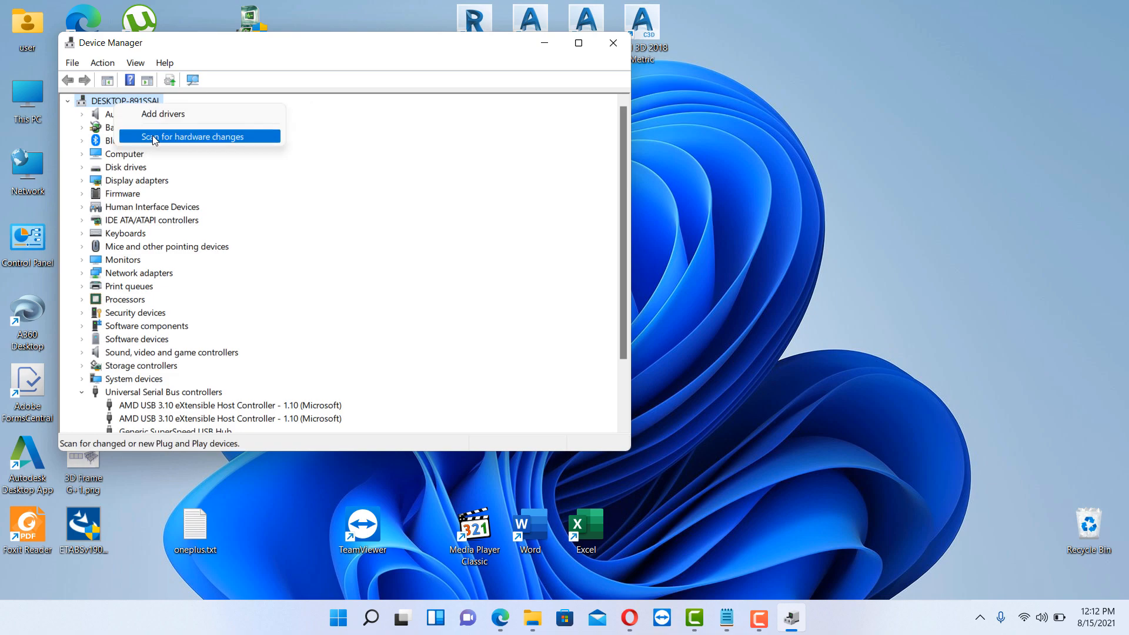
pyautogui.click(194, 137)
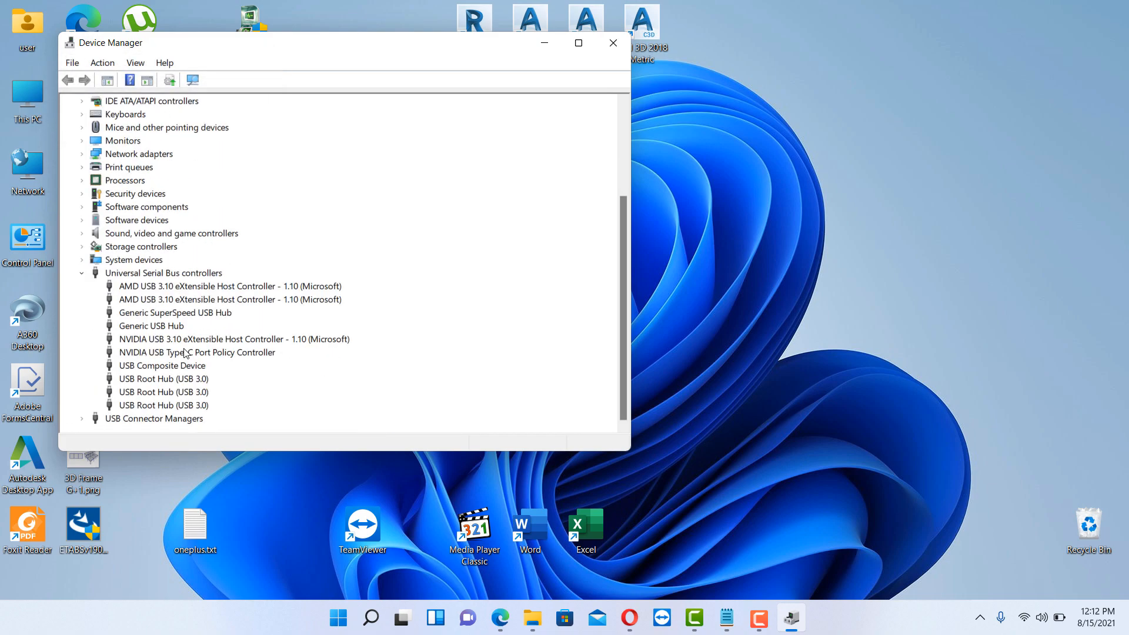
pyautogui.moveTo(154, 337)
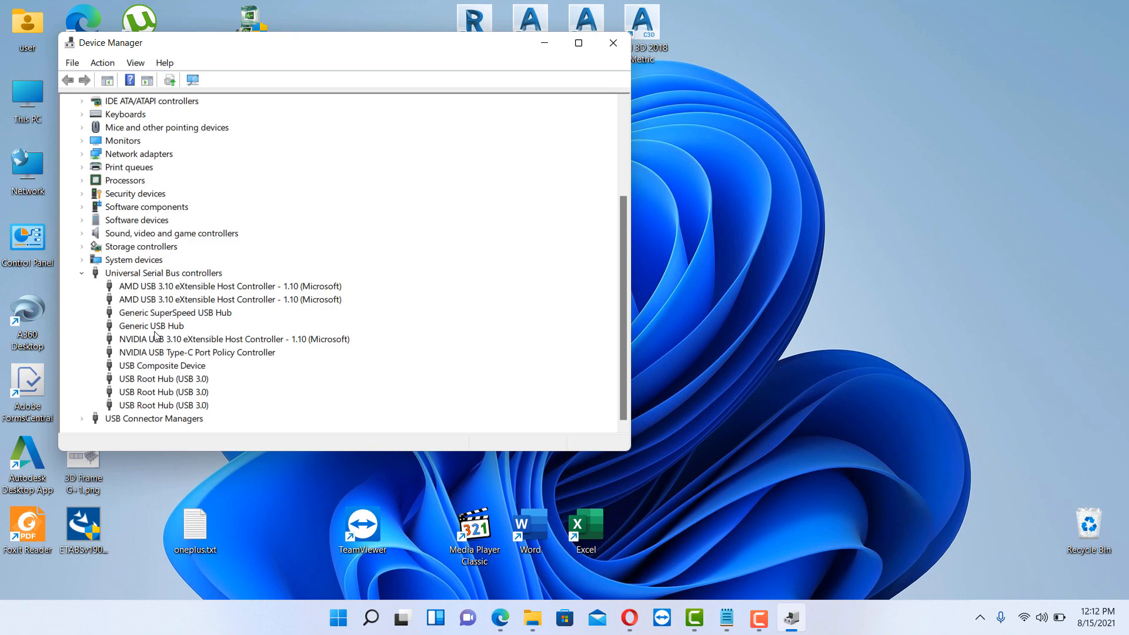
pyautogui.click(151, 325)
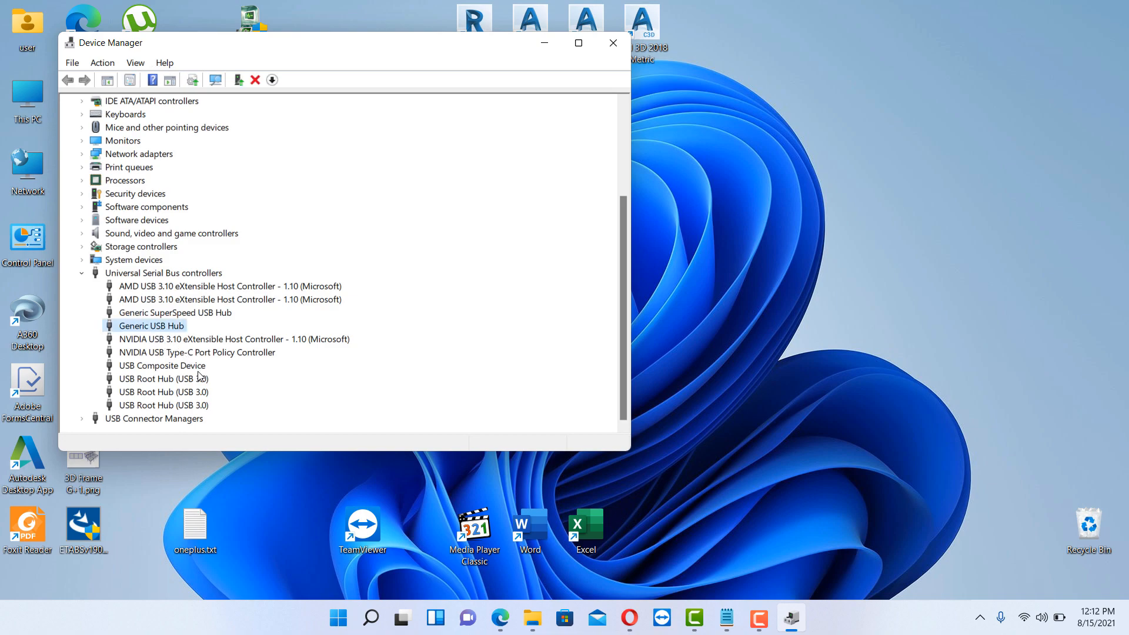
pyautogui.click(163, 378)
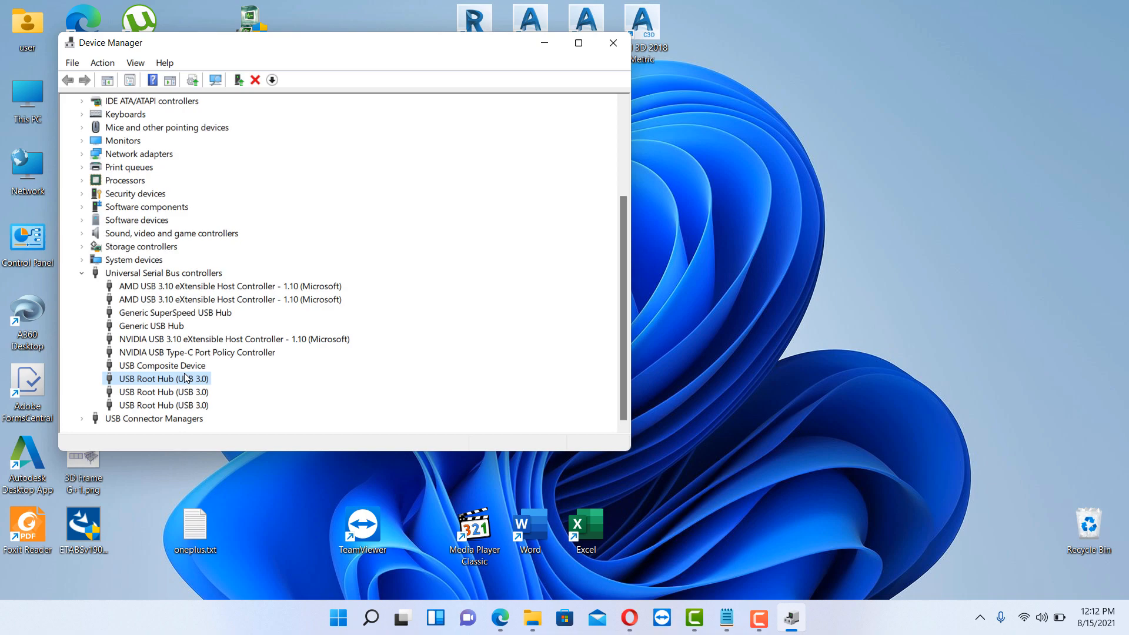
pyautogui.moveTo(482, 305)
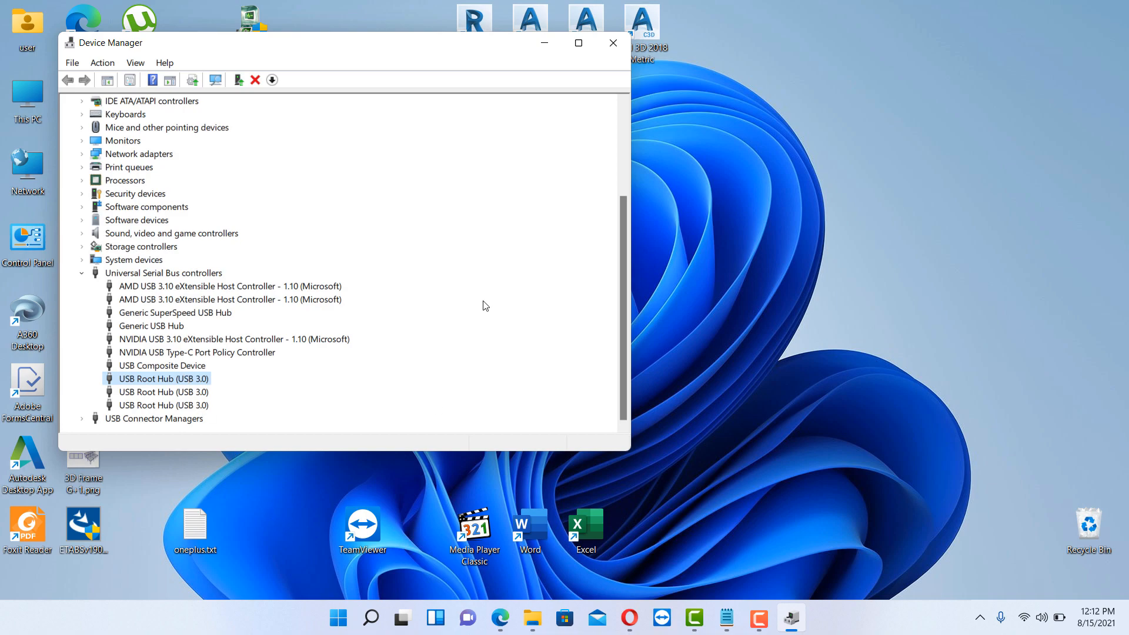
pyautogui.moveTo(603, 68)
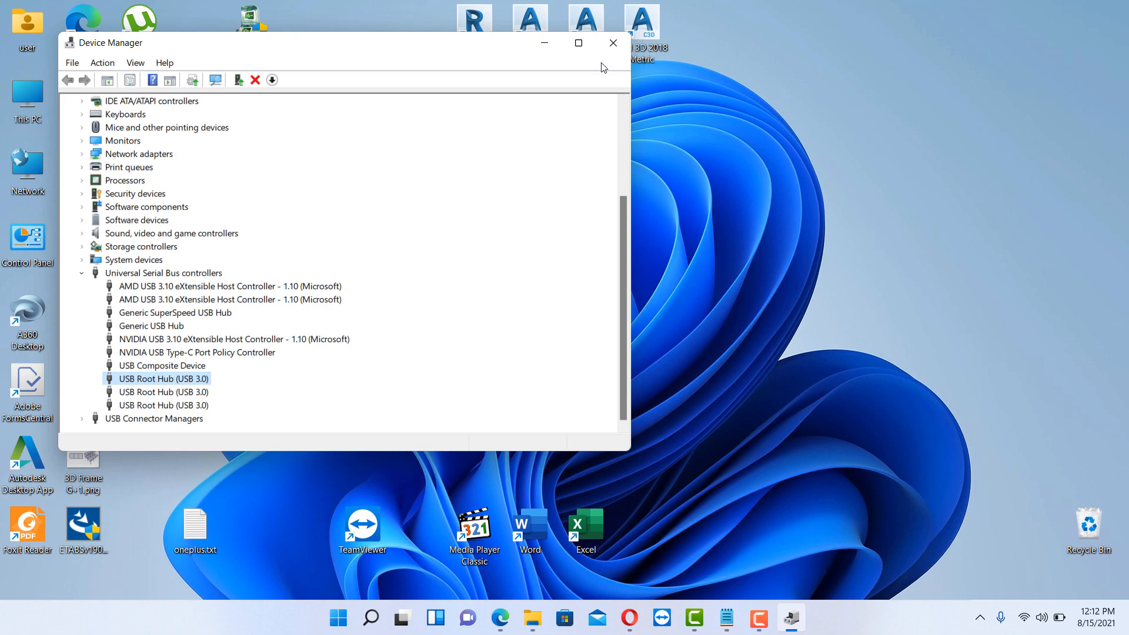
pyautogui.click(613, 43)
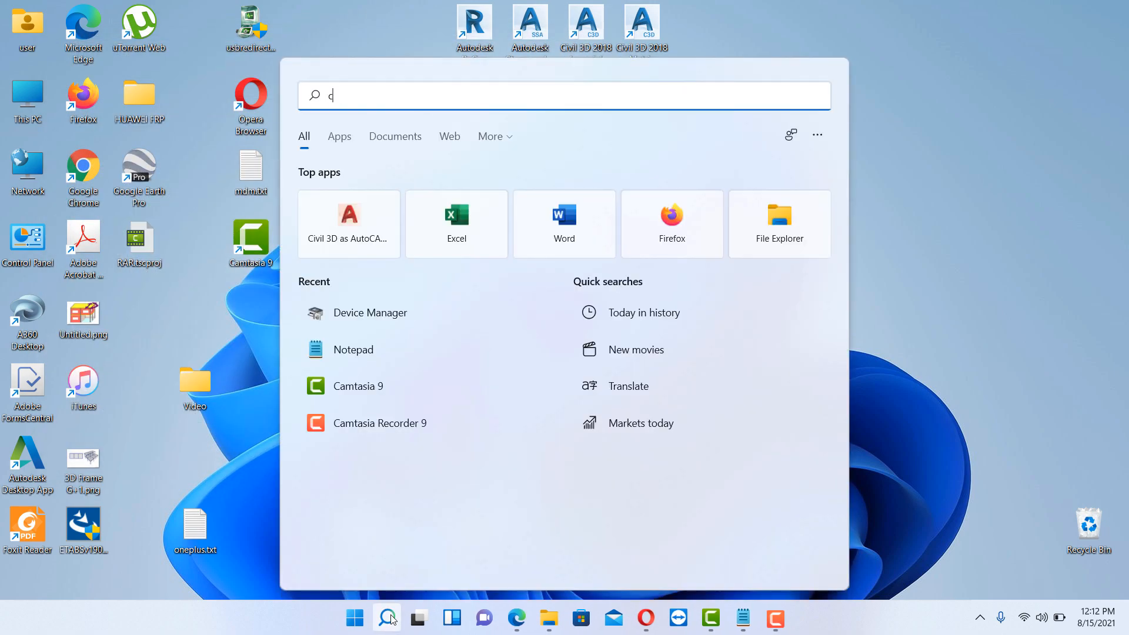
# Open Control Panel's System and Security, Power Options, and the Balanced plan's advanced power settings
pyautogui.write('ontrol Panel')
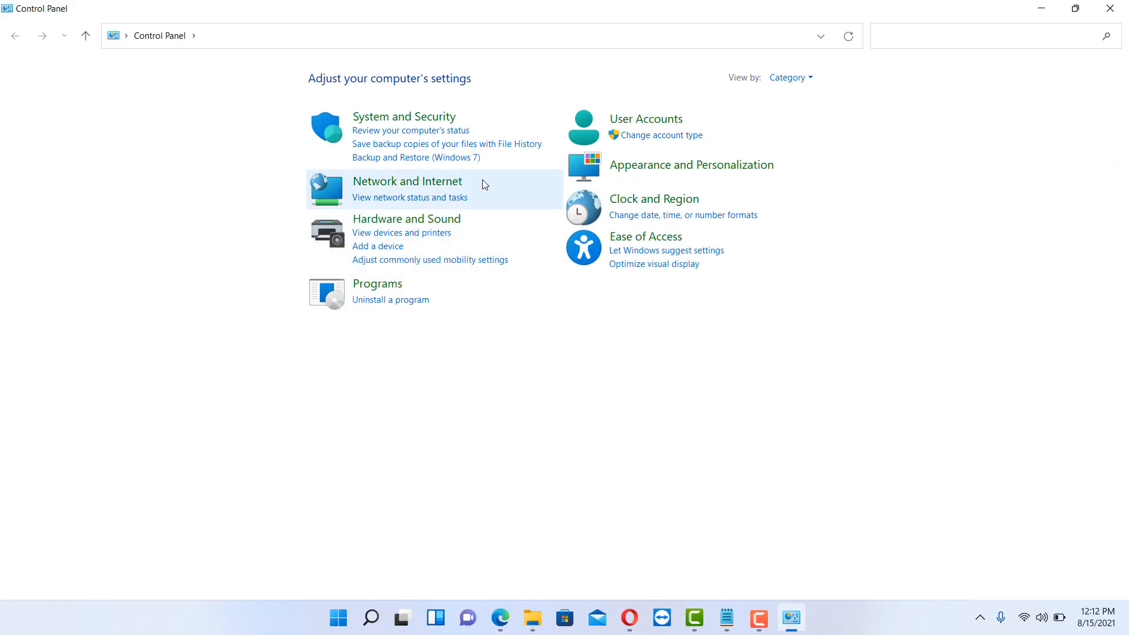
pyautogui.moveTo(395, 121)
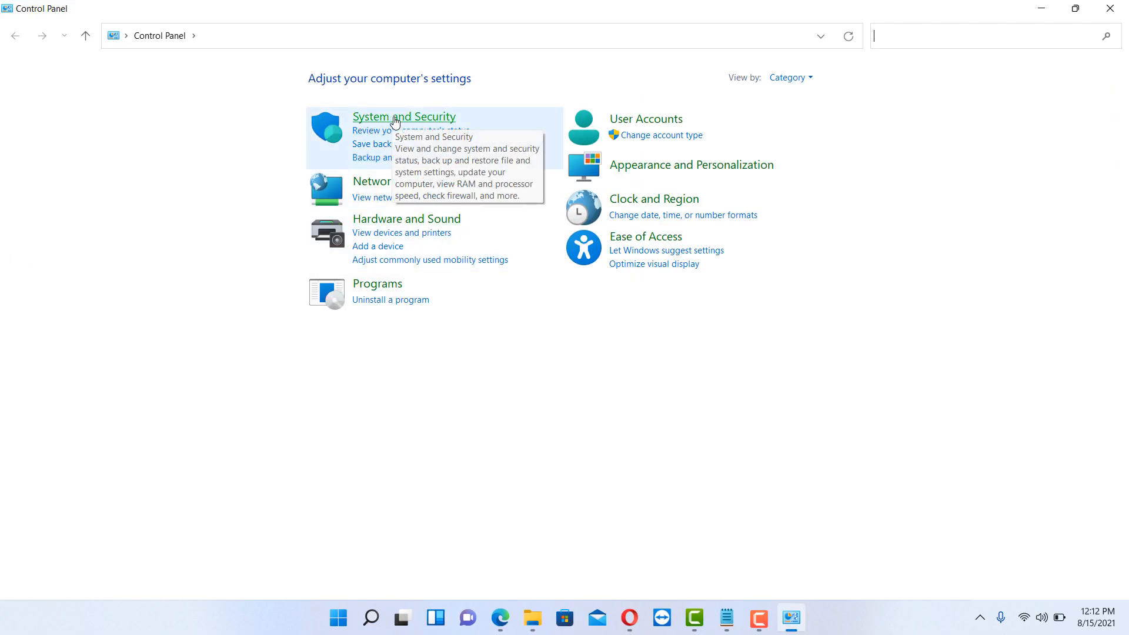
pyautogui.click(403, 116)
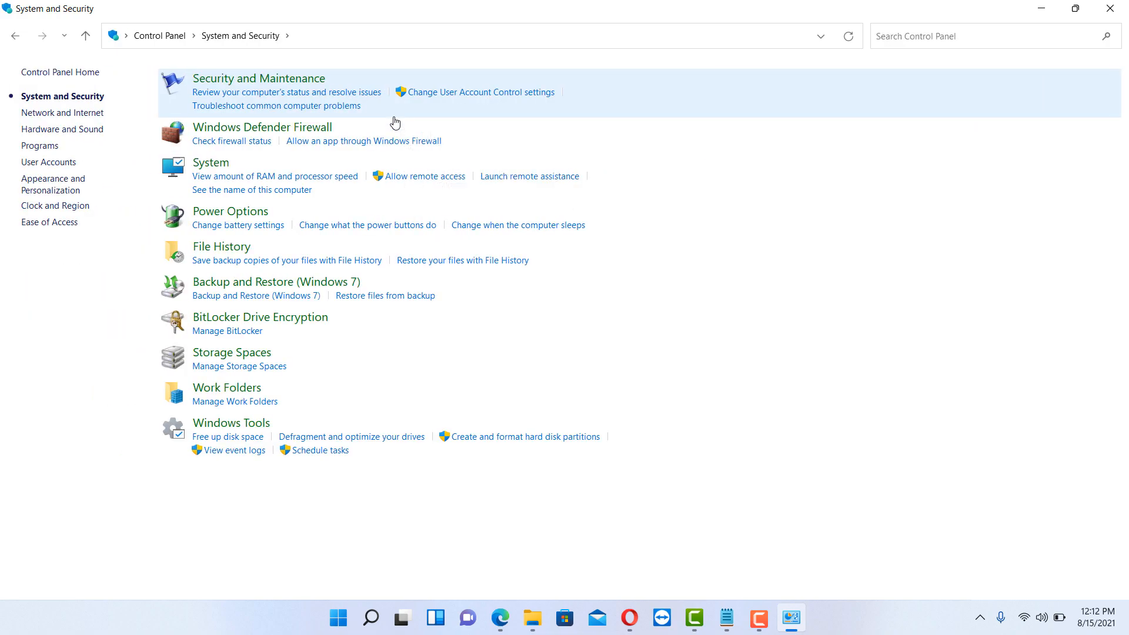
pyautogui.moveTo(230, 211)
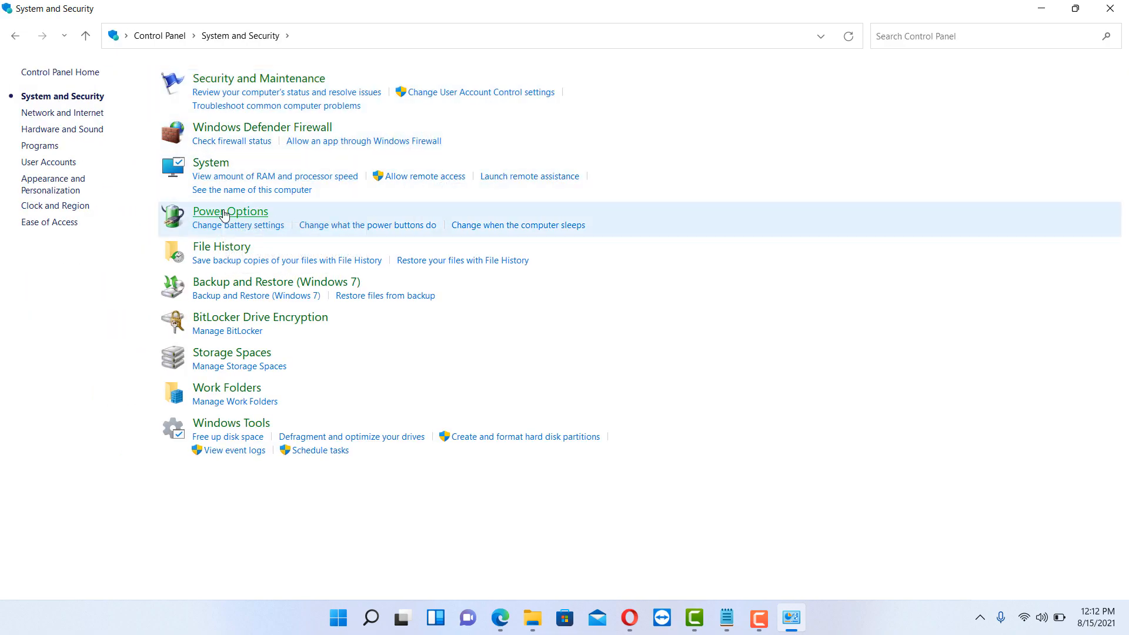
pyautogui.click(230, 211)
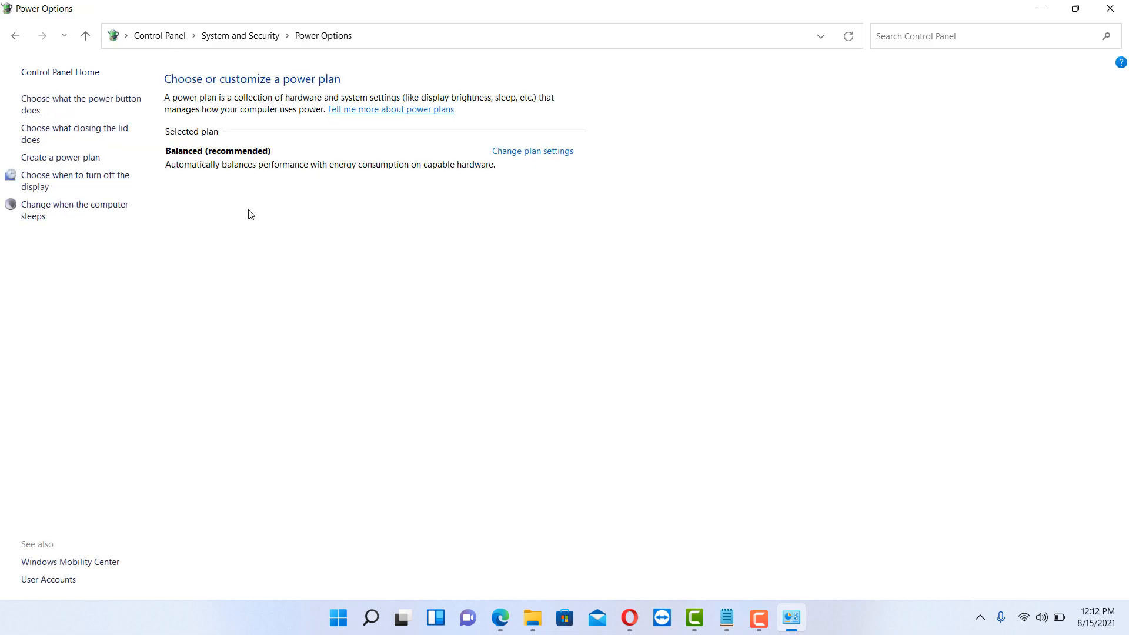
pyautogui.moveTo(514, 155)
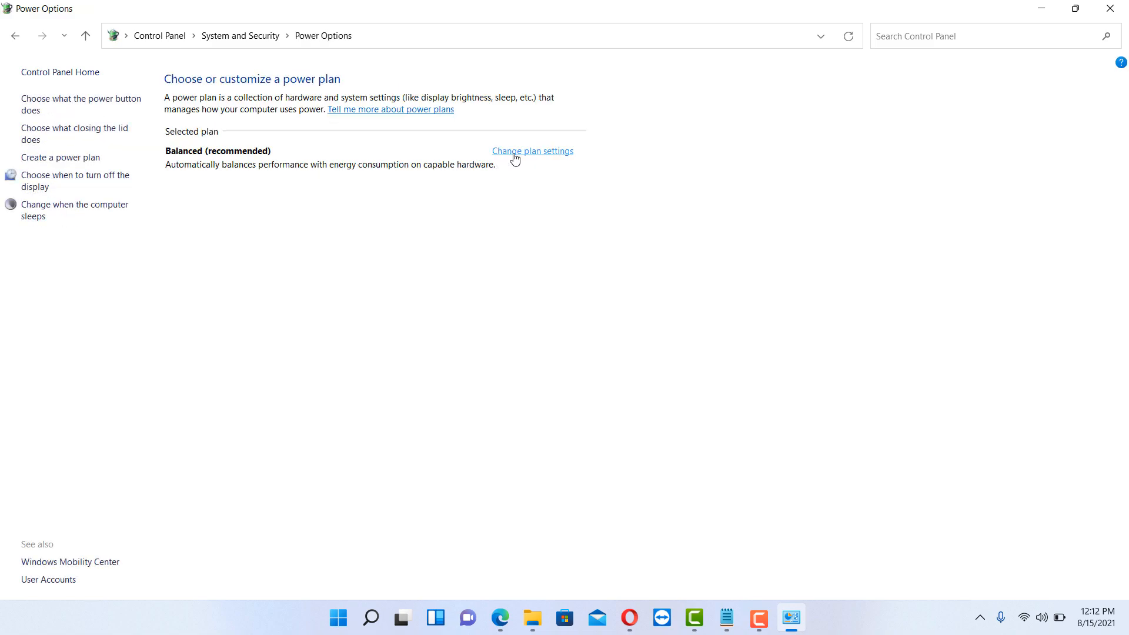
pyautogui.click(532, 151)
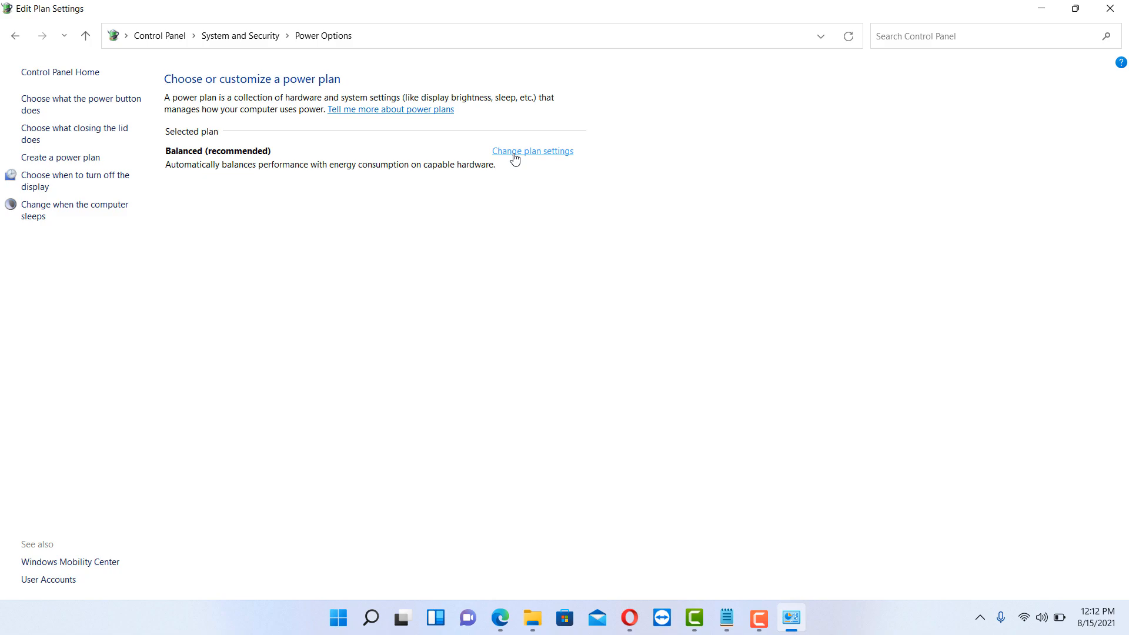
pyautogui.click(532, 151)
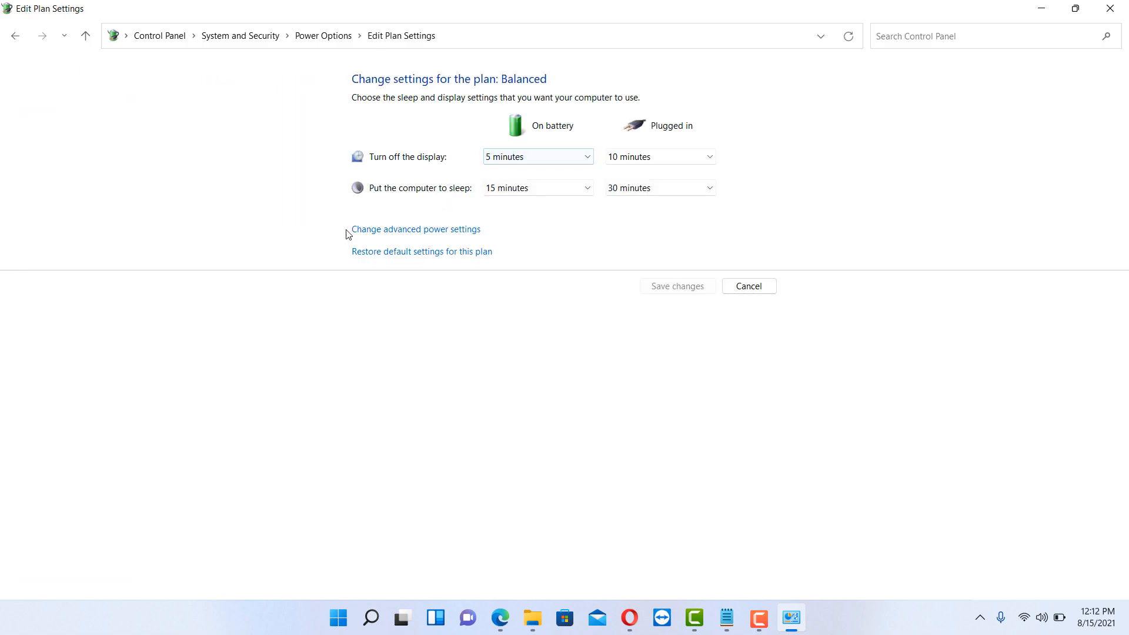
pyautogui.moveTo(401, 229)
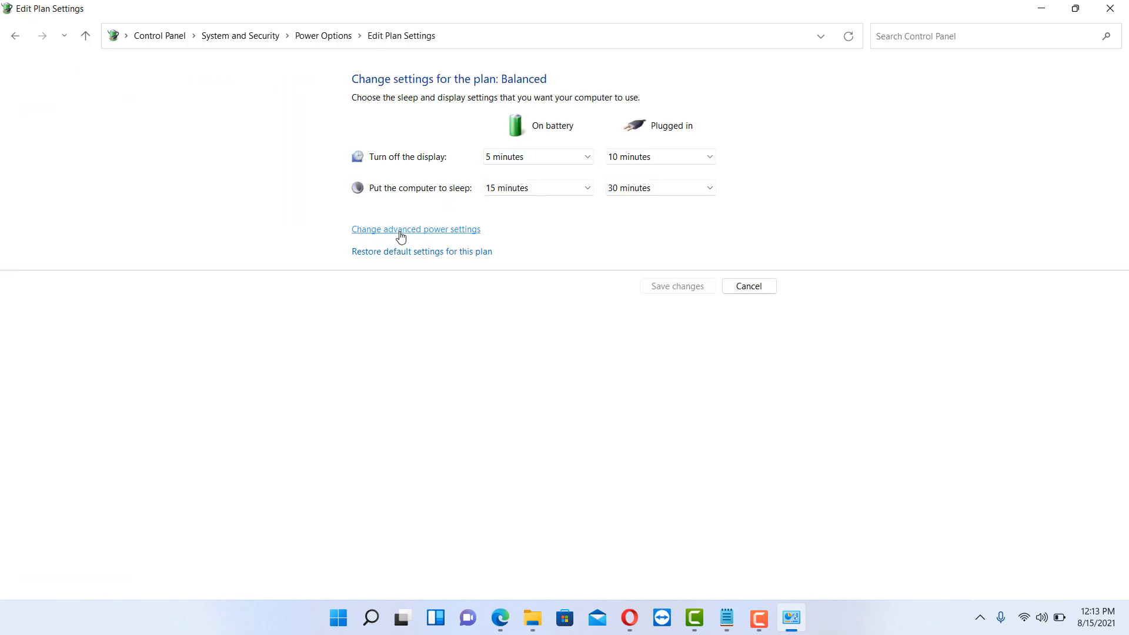
pyautogui.click(414, 229)
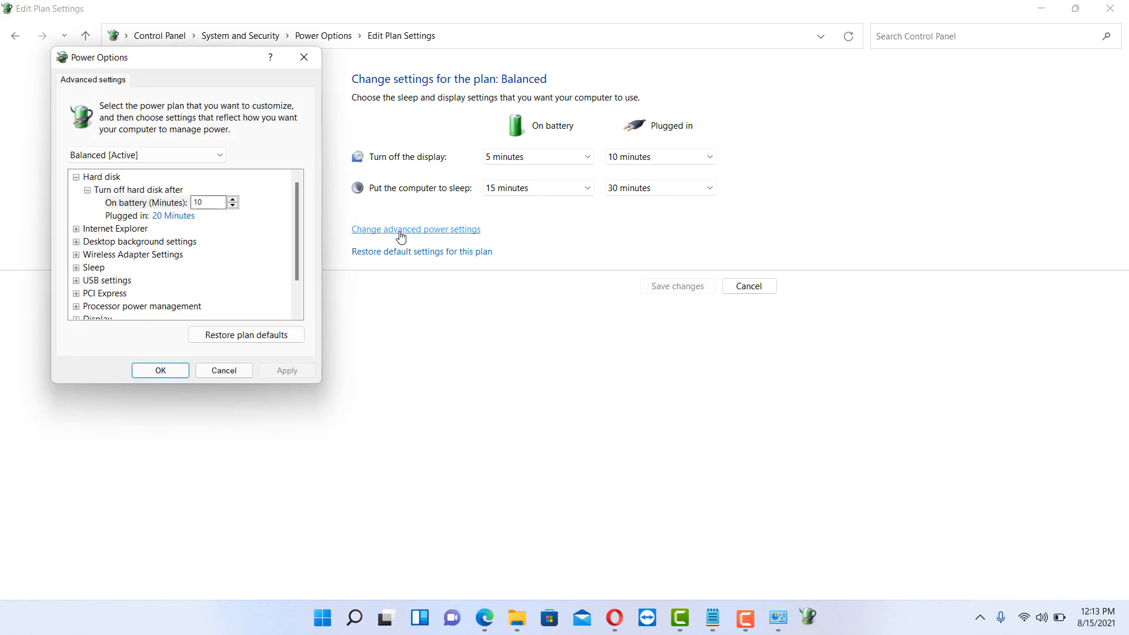
pyautogui.moveTo(171, 266)
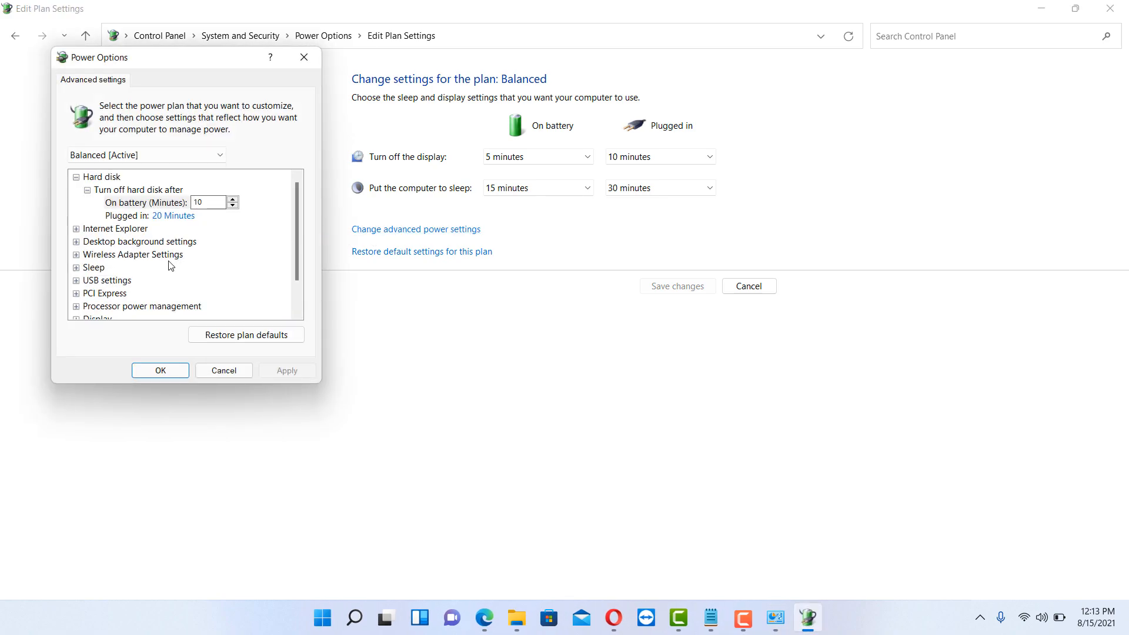
# Expand USB settings and open the on-battery USB selective suspend value dropdown
pyautogui.click(76, 279)
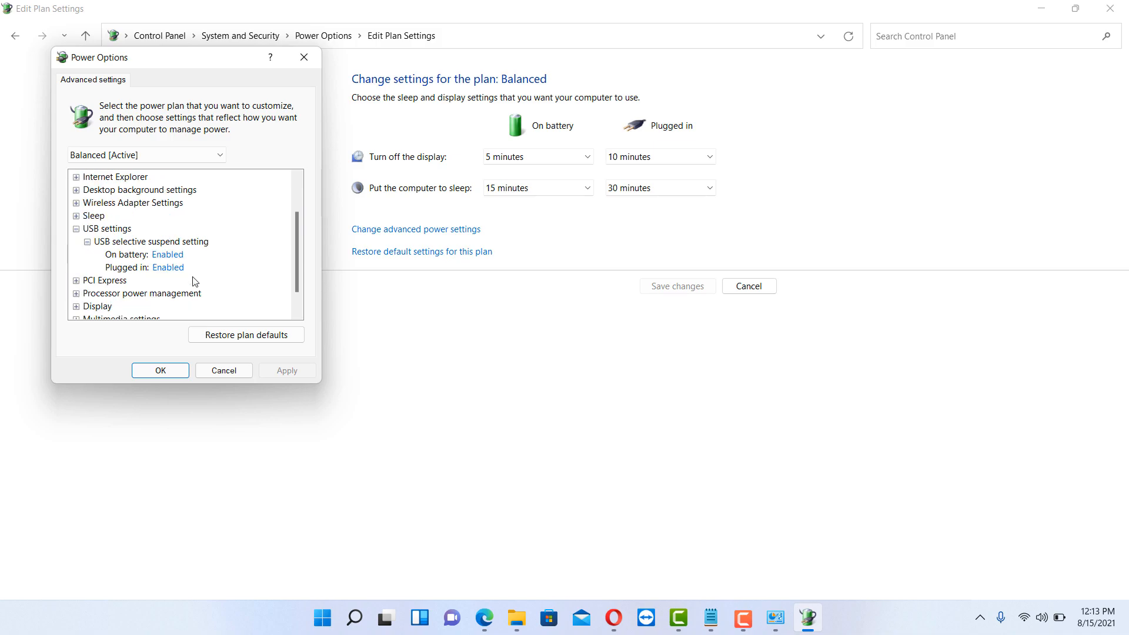
pyautogui.moveTo(166, 267)
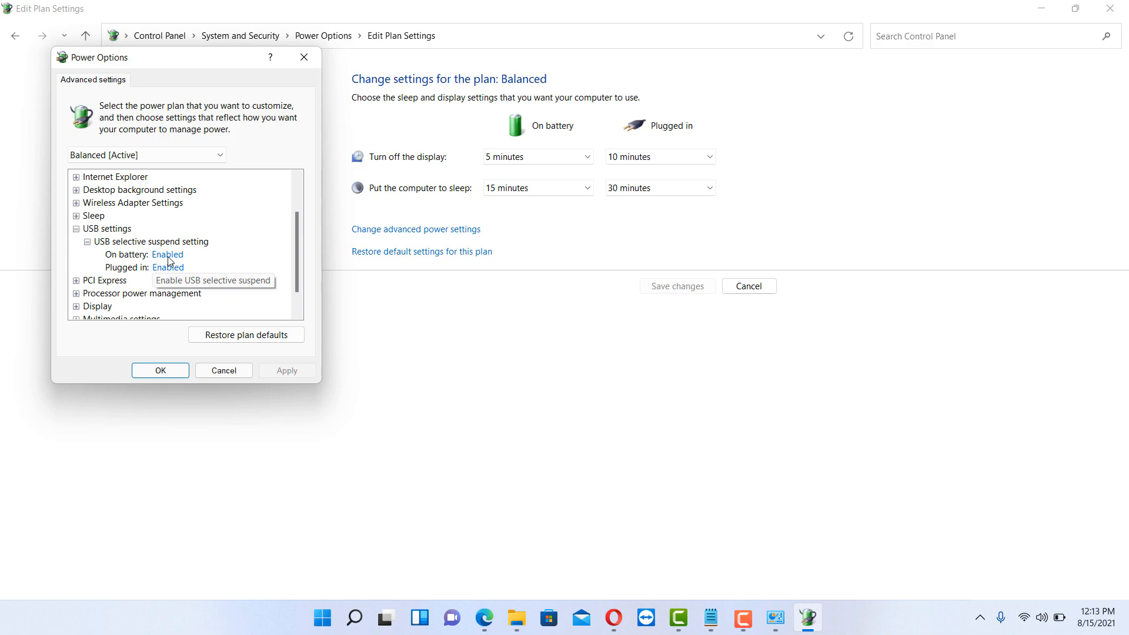
pyautogui.click(167, 254)
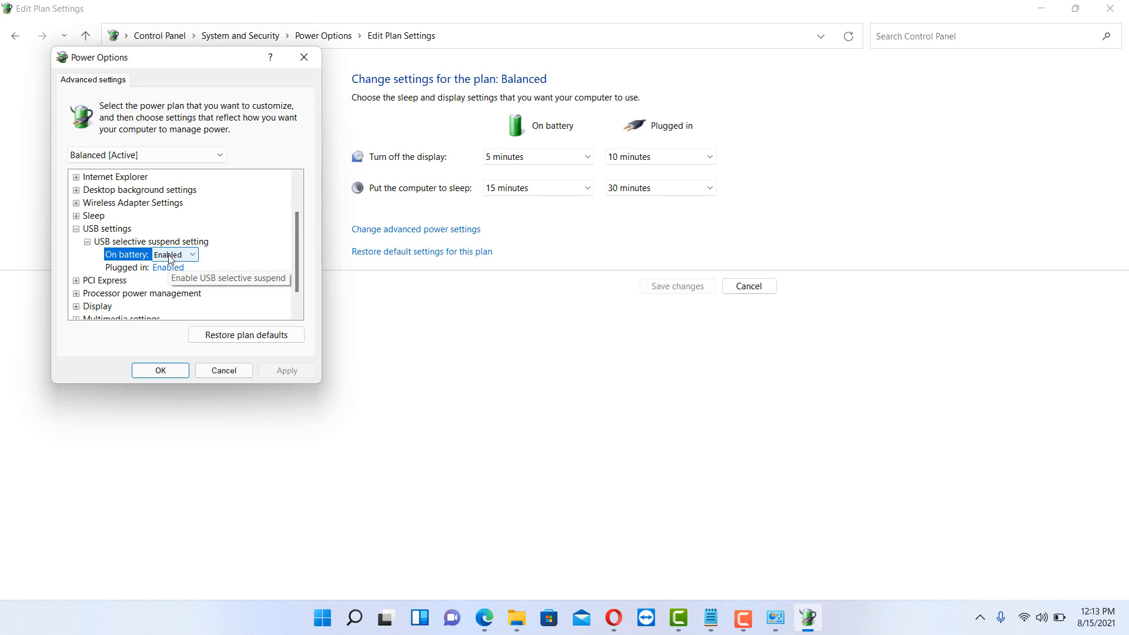
pyautogui.click(171, 254)
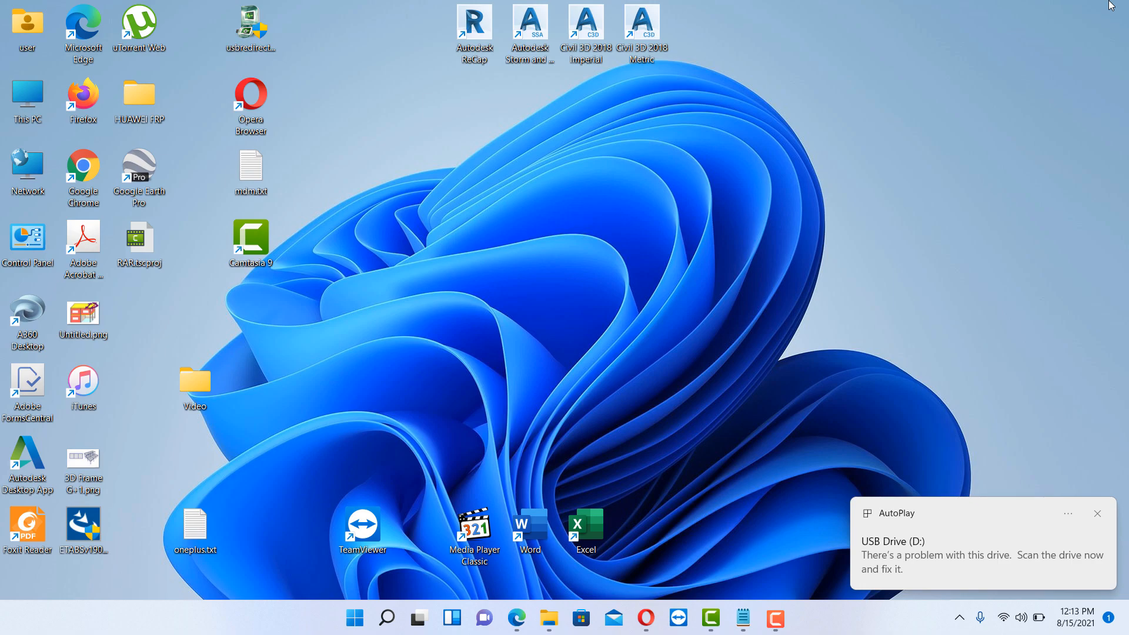
pyautogui.moveTo(925, 530)
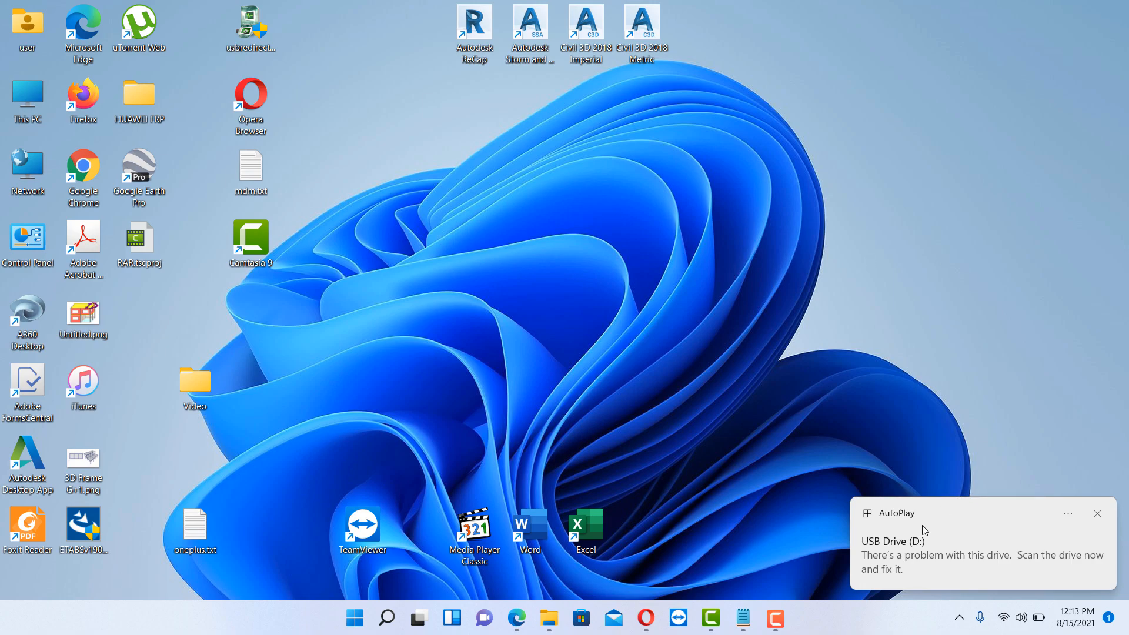
# Open the USB Drive (D:) AutoPlay notice to bring up the scan-and-fix prompt
pyautogui.click(979, 555)
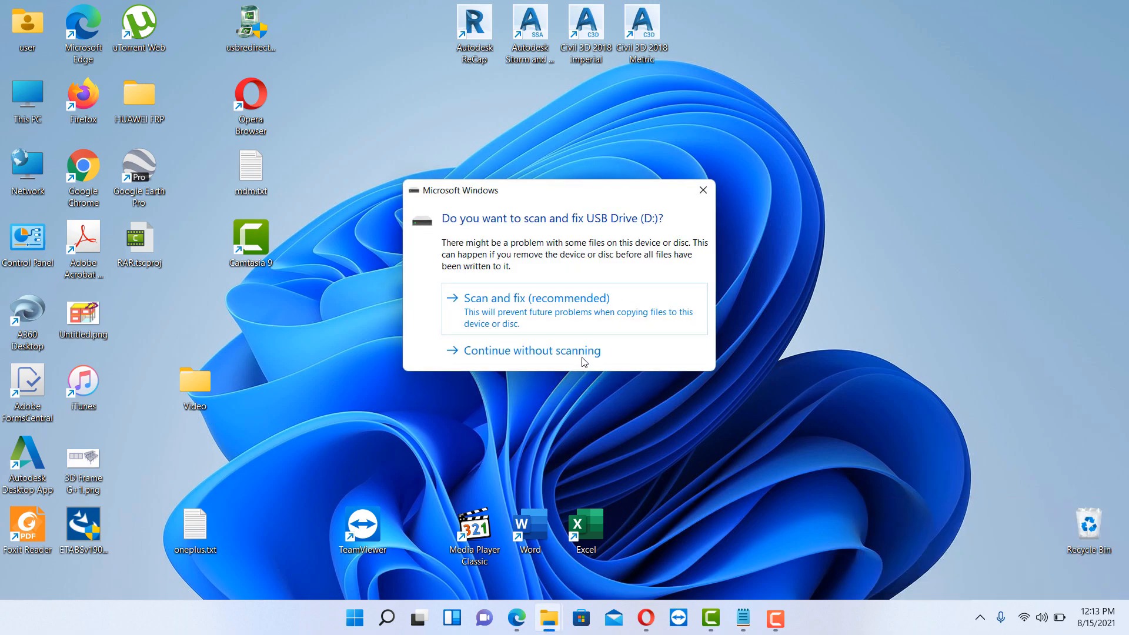